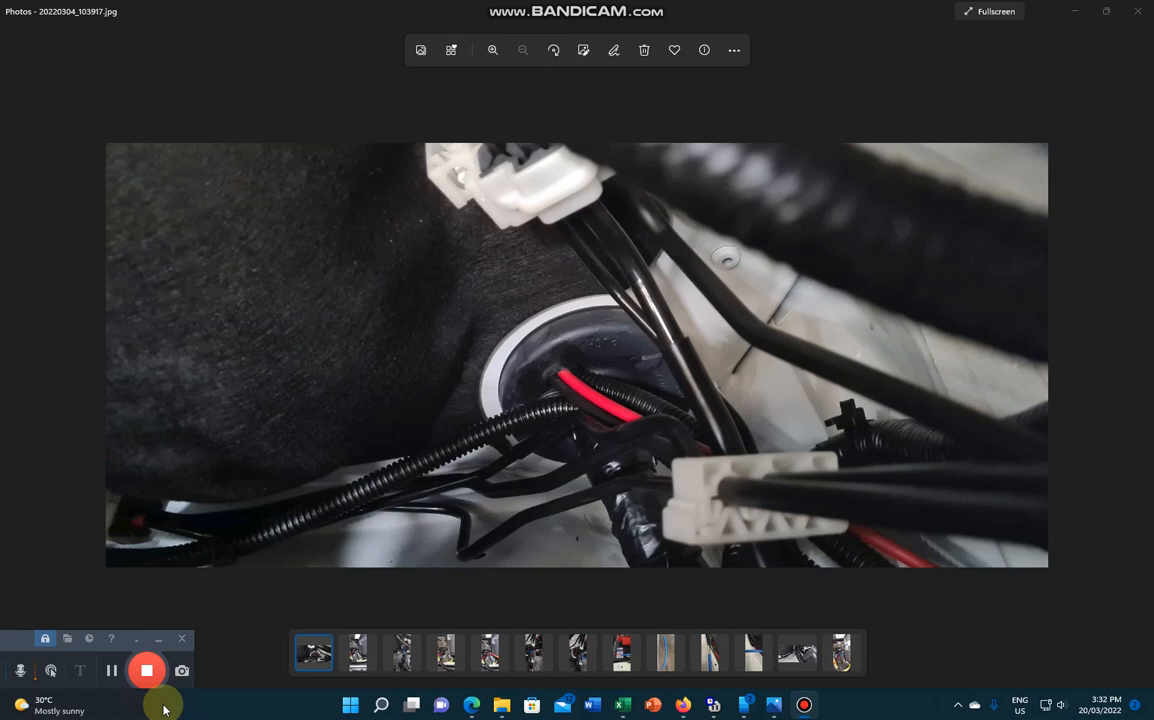
mouse_move(296, 645)
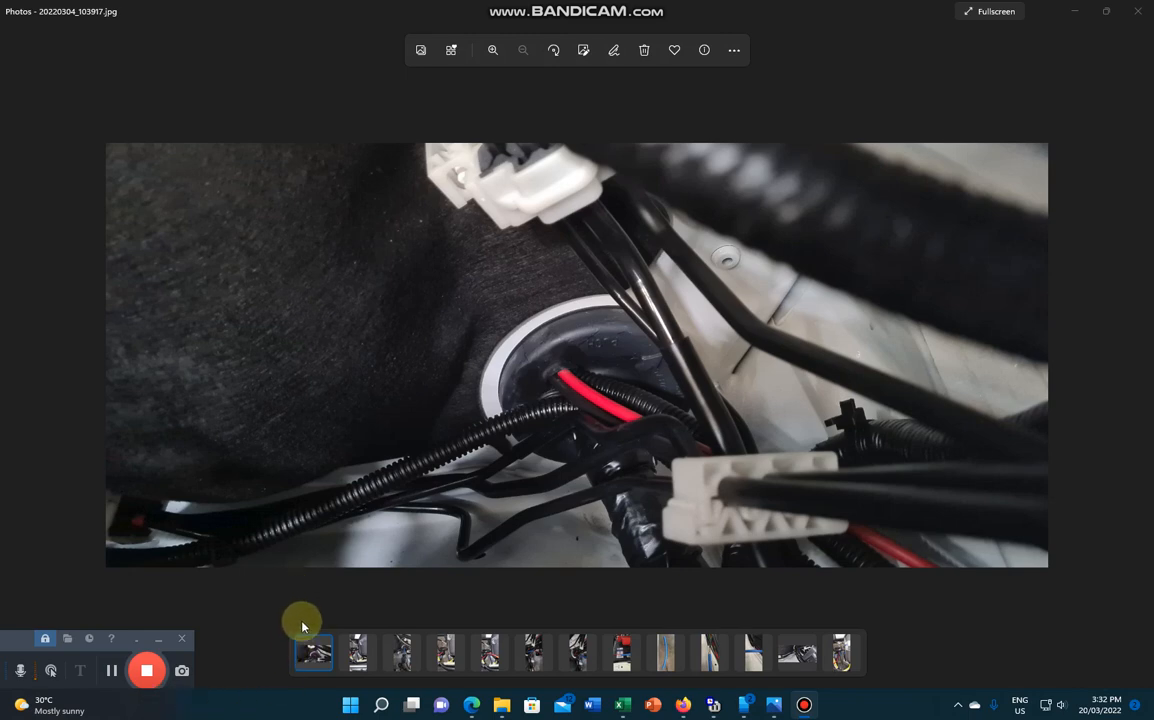
mouse_move(537, 392)
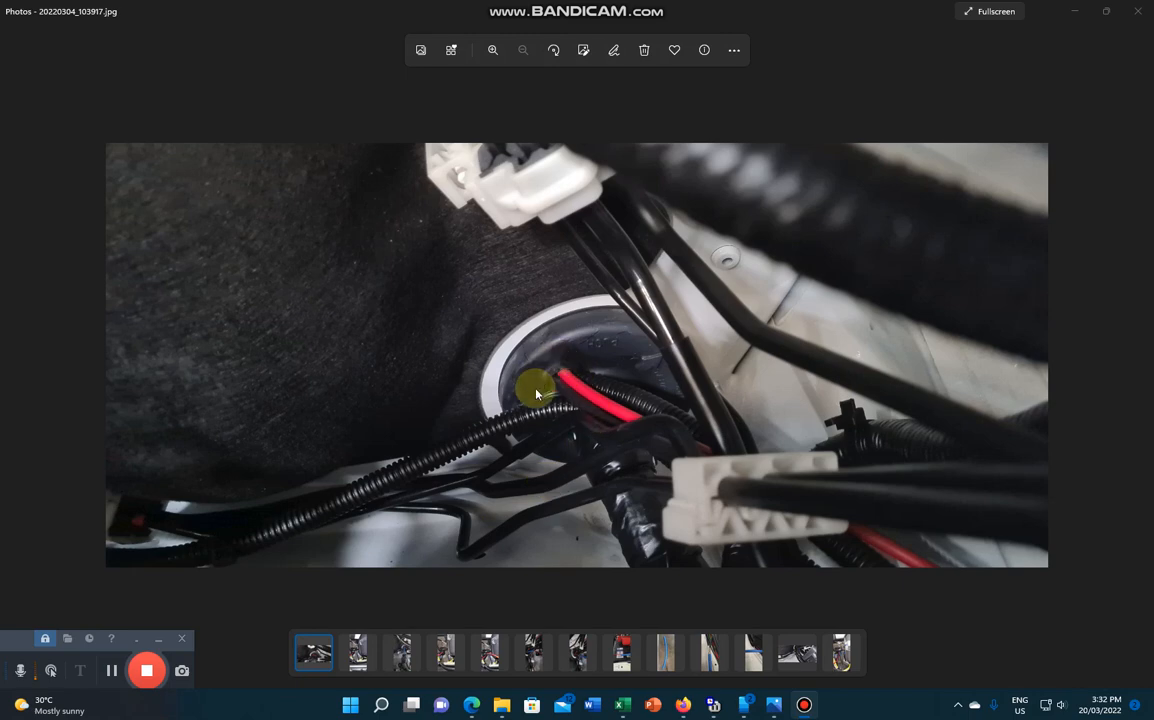
mouse_move(605, 362)
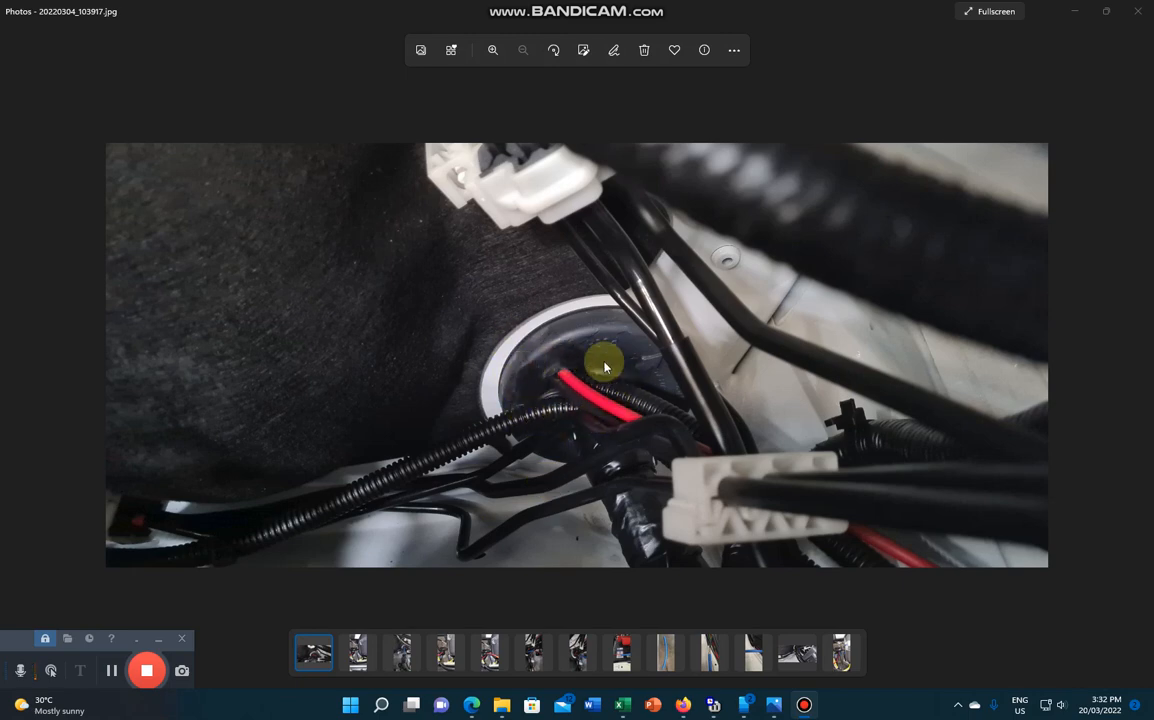
mouse_move(557, 388)
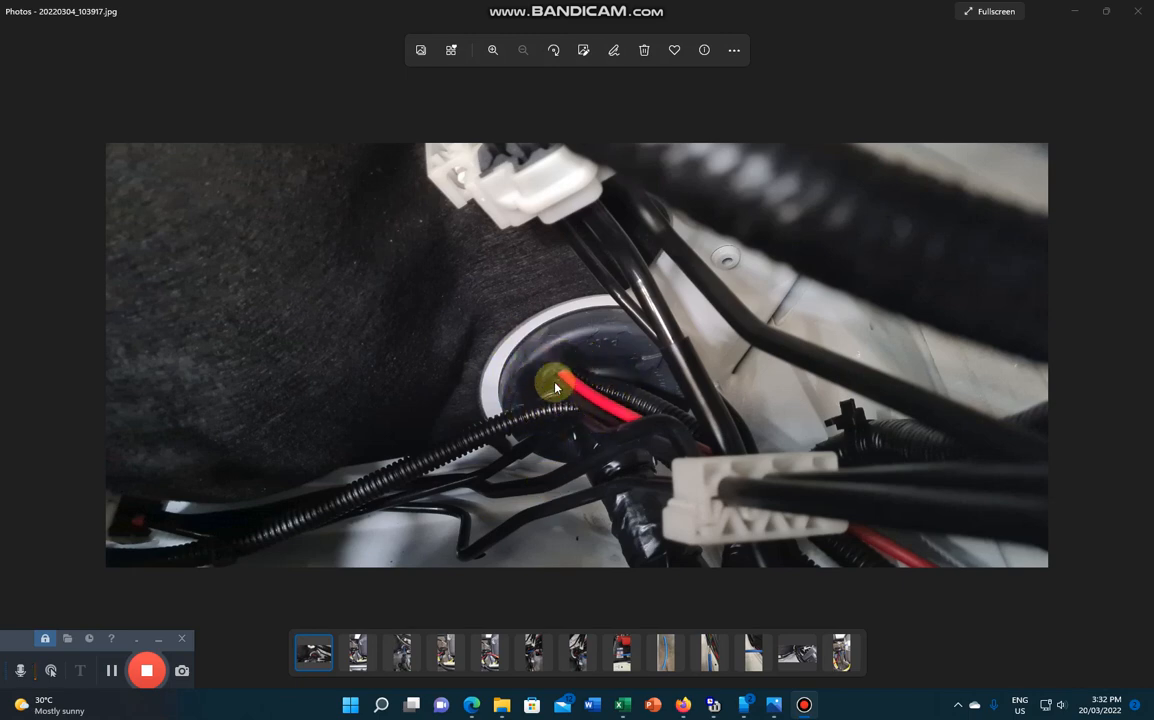
mouse_move(560, 390)
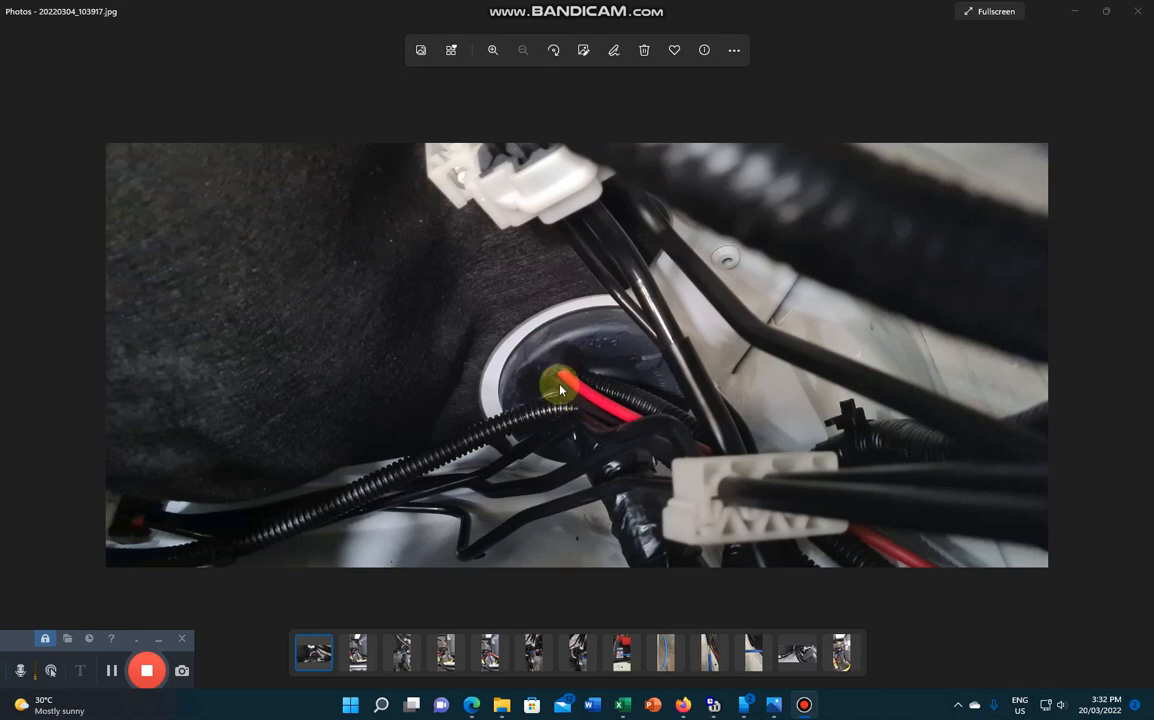
mouse_move(555, 375)
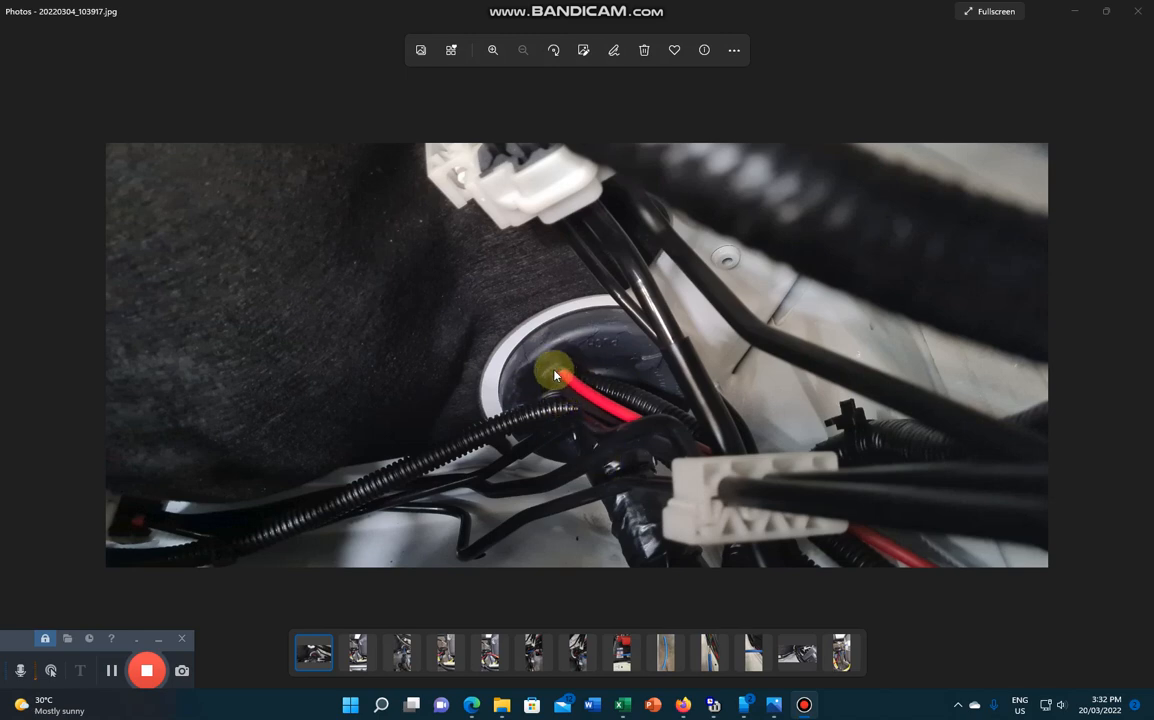
mouse_move(560, 435)
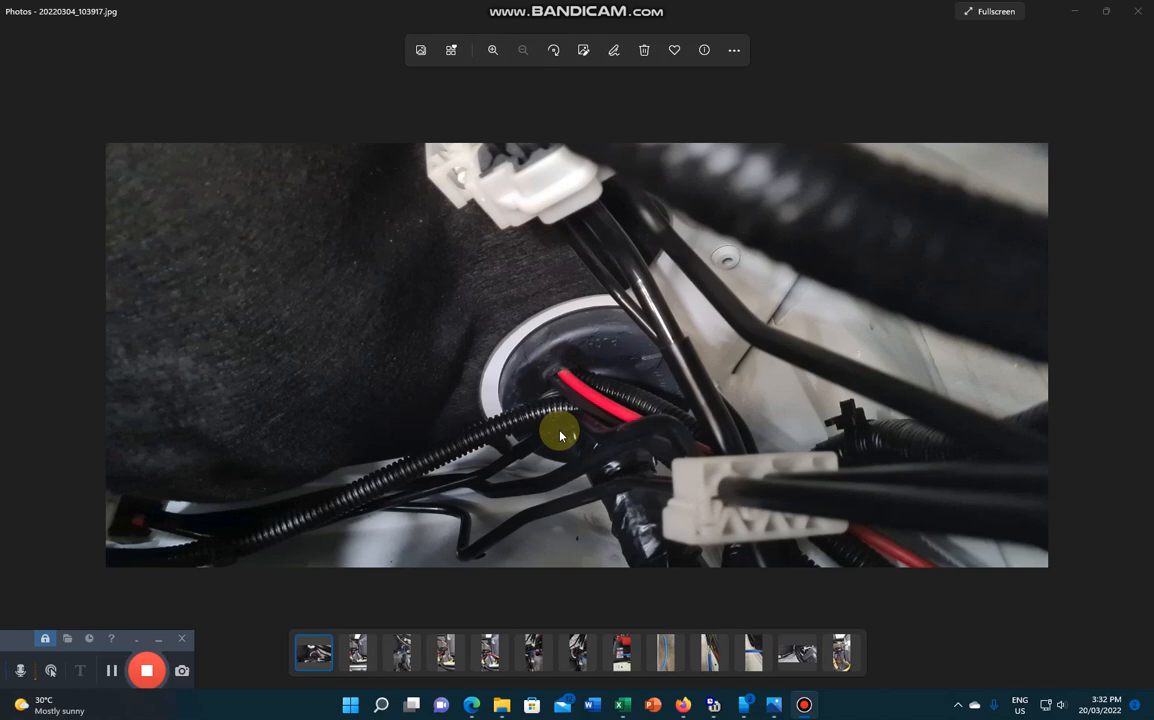
mouse_move(714, 661)
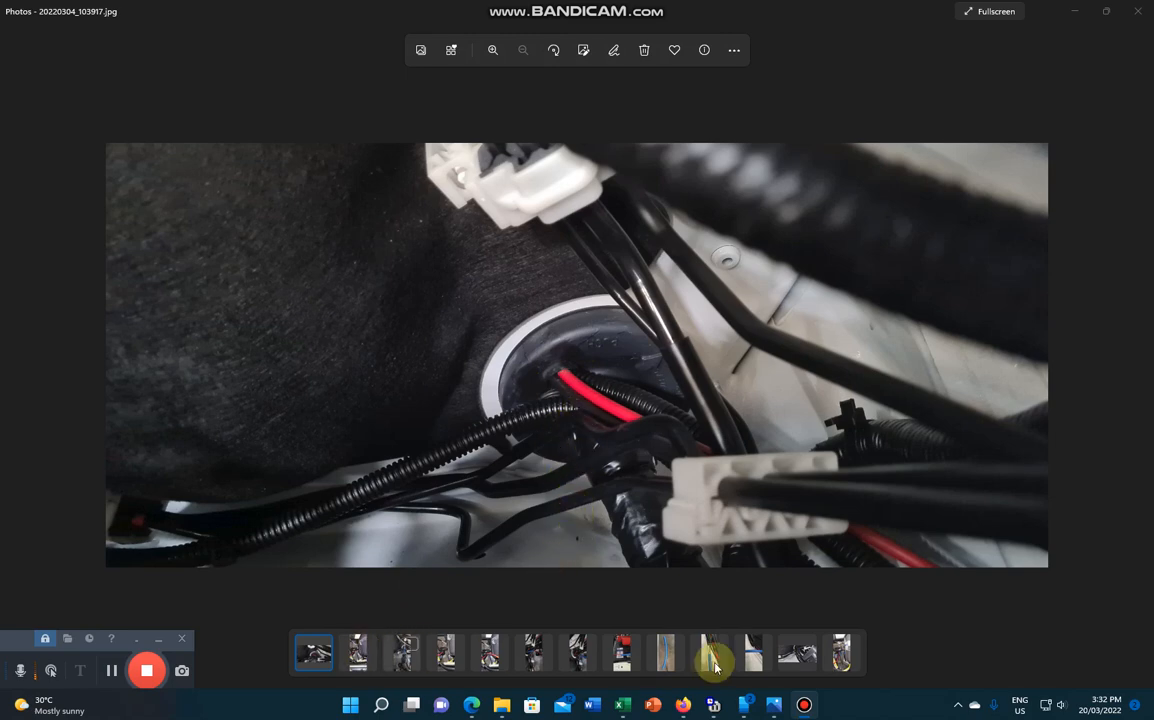
- Browse the tubing, printed close-up, grommet and dashboard photos, ending on tubing in grommet
click(665, 653)
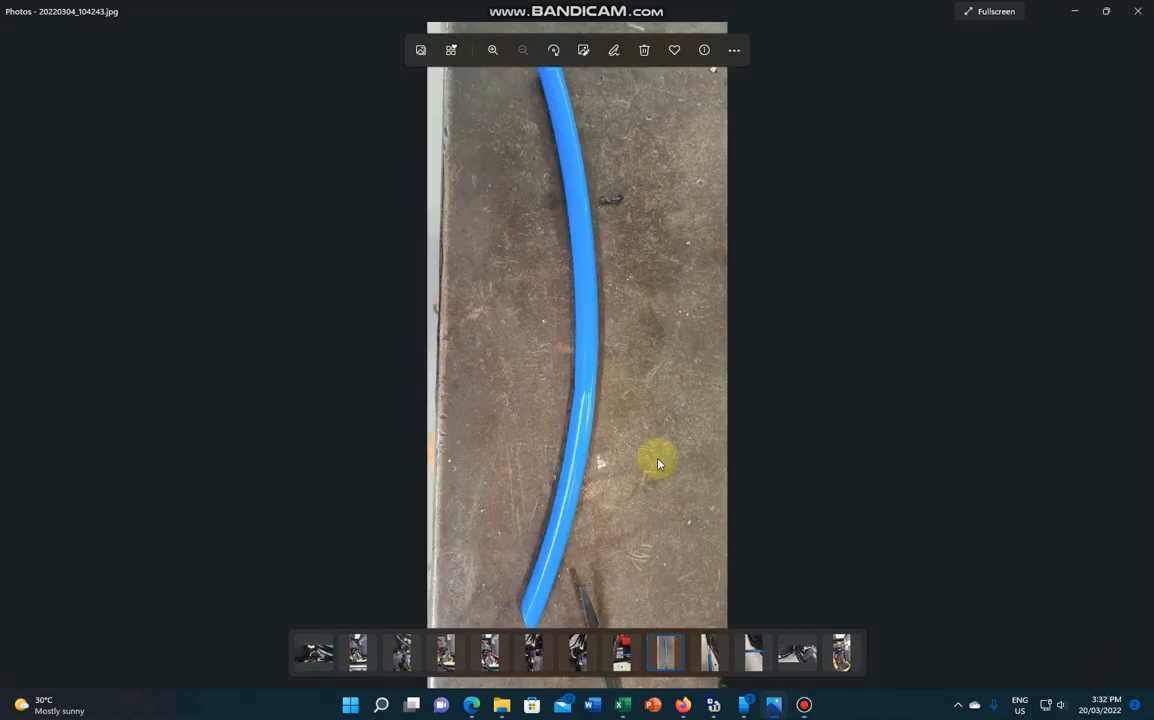
mouse_move(600, 315)
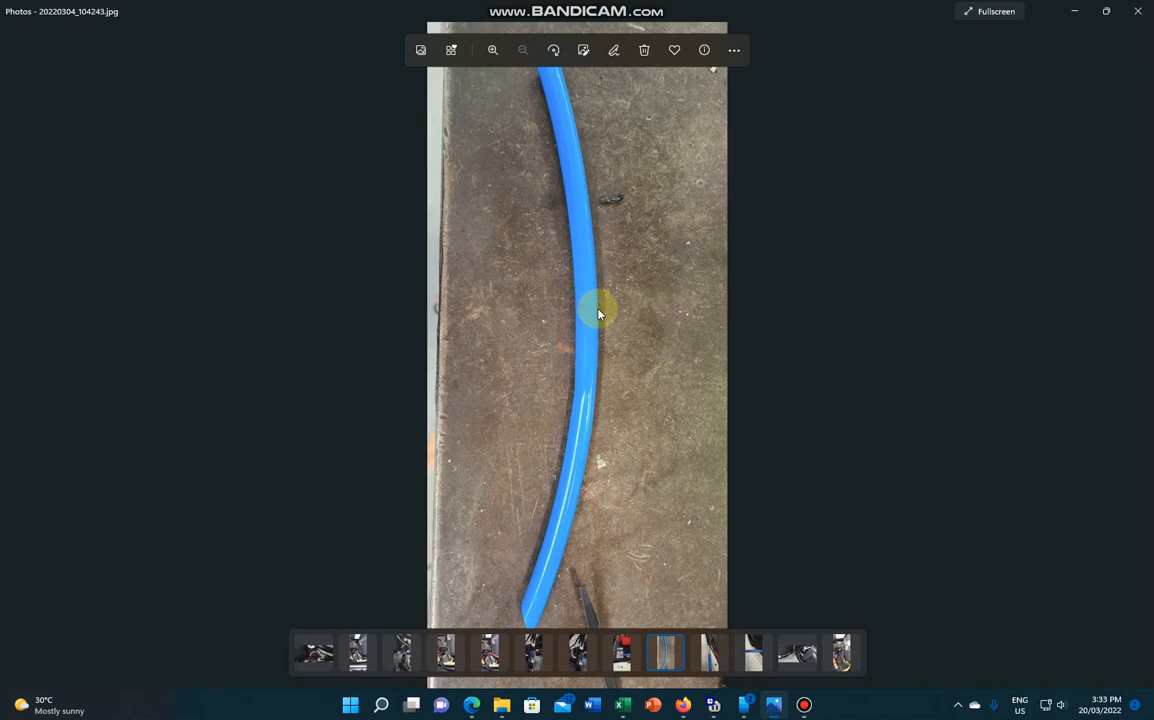
mouse_move(753, 655)
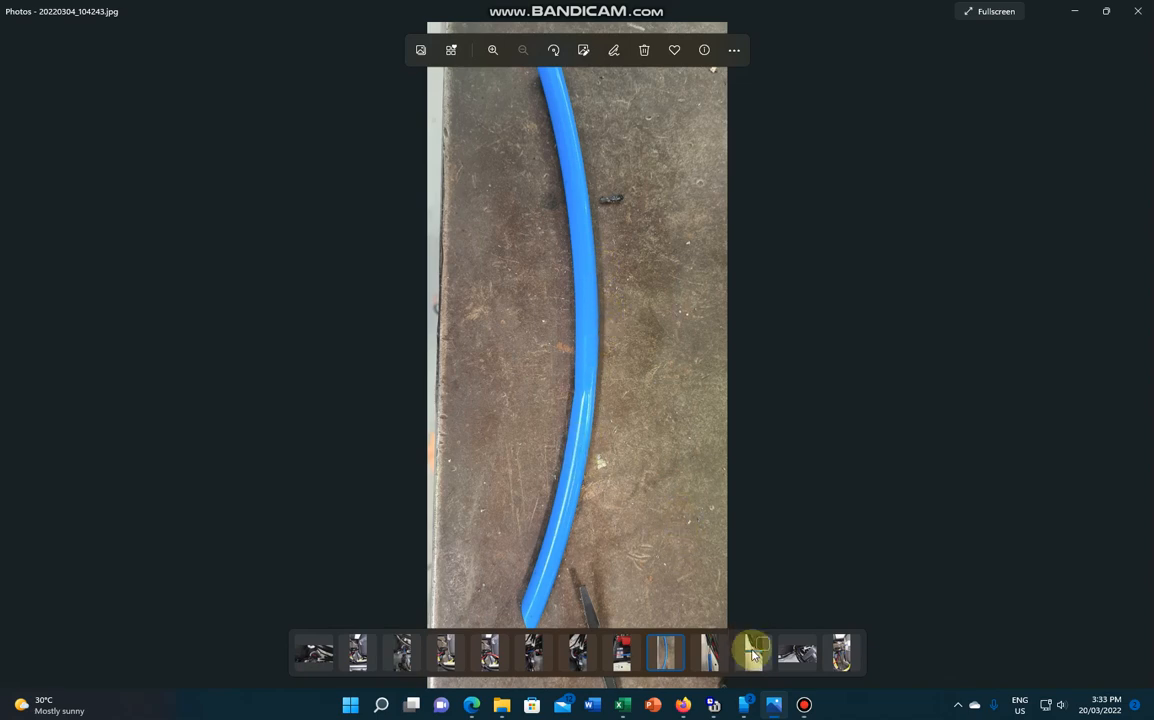
click(752, 653)
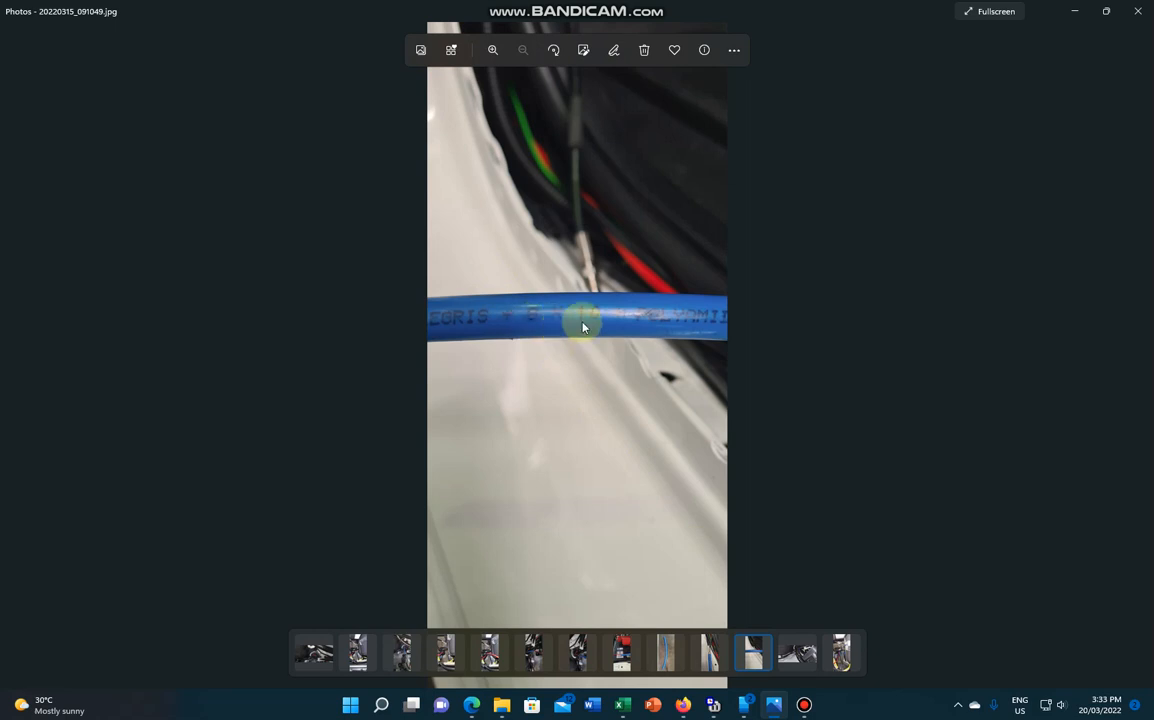
mouse_move(688, 575)
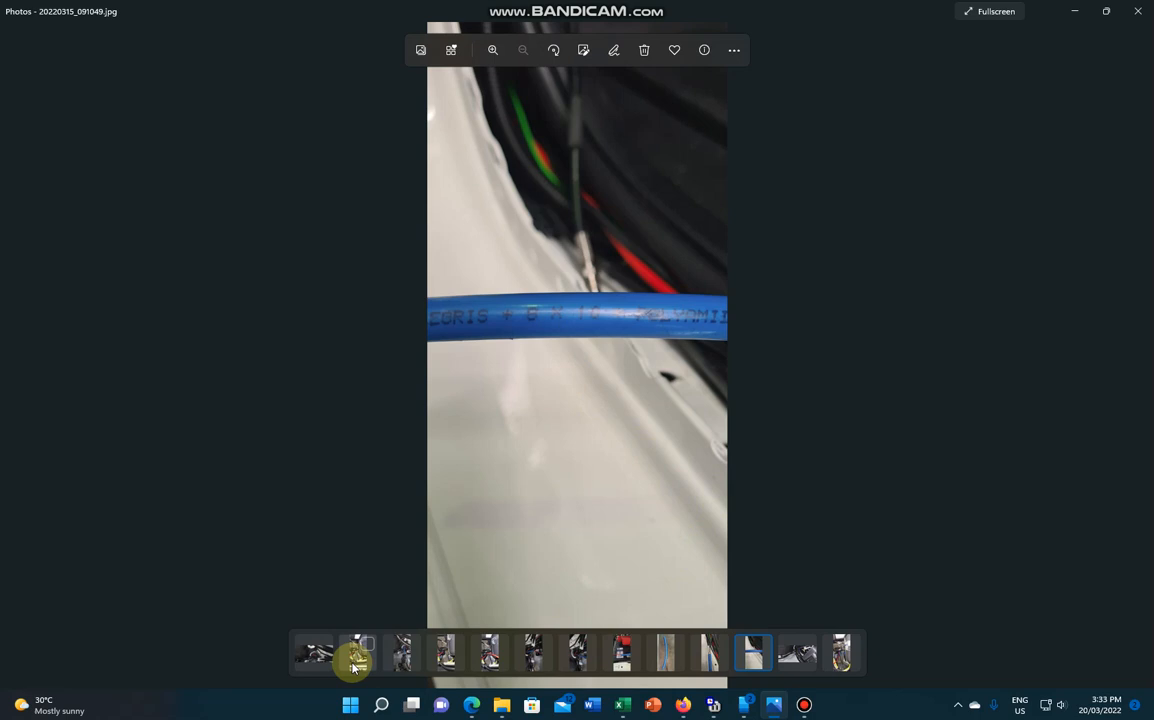
click(314, 652)
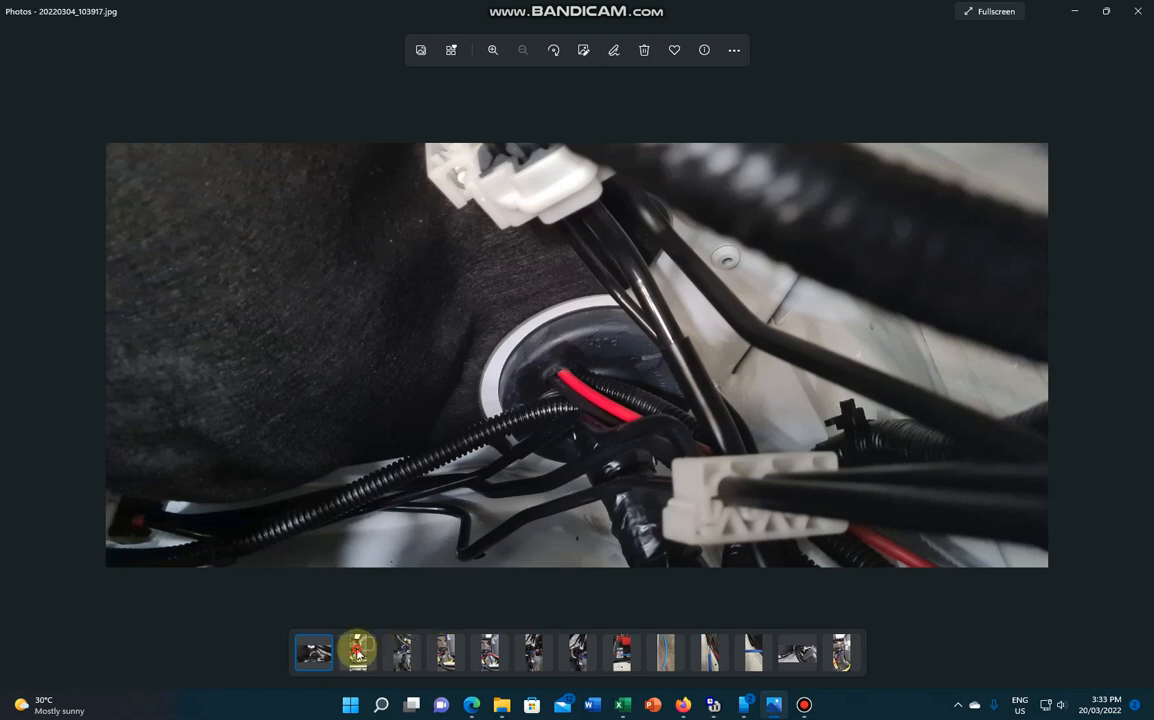
click(357, 652)
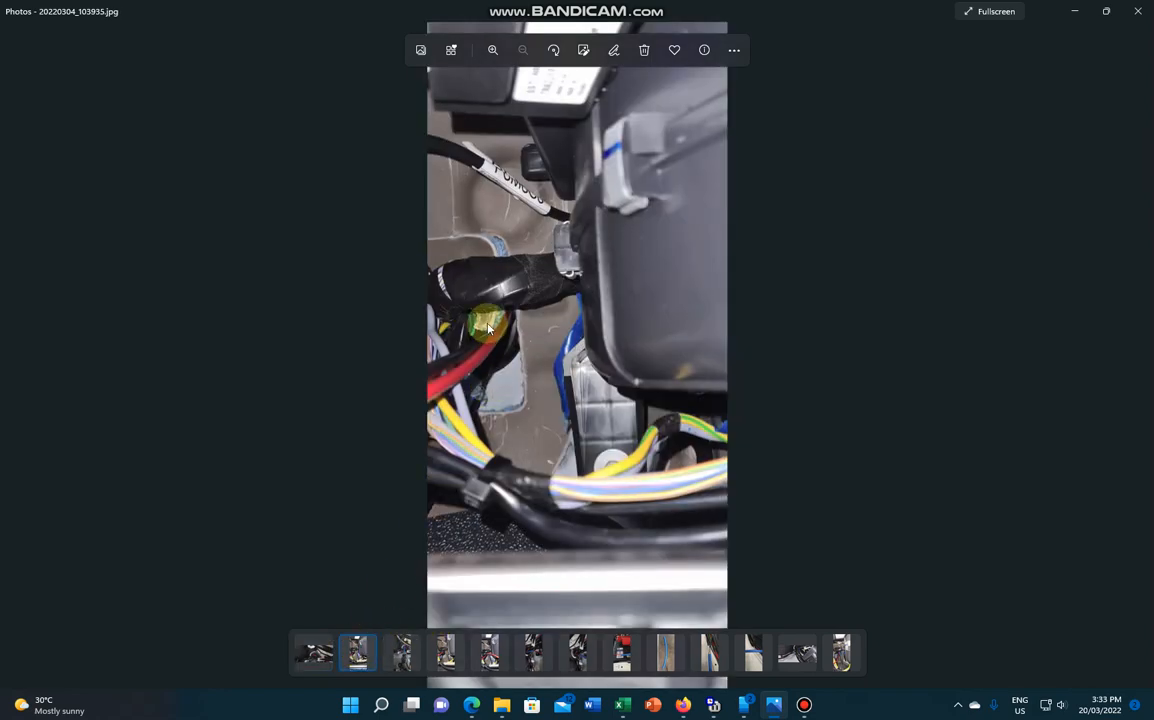
mouse_move(489, 337)
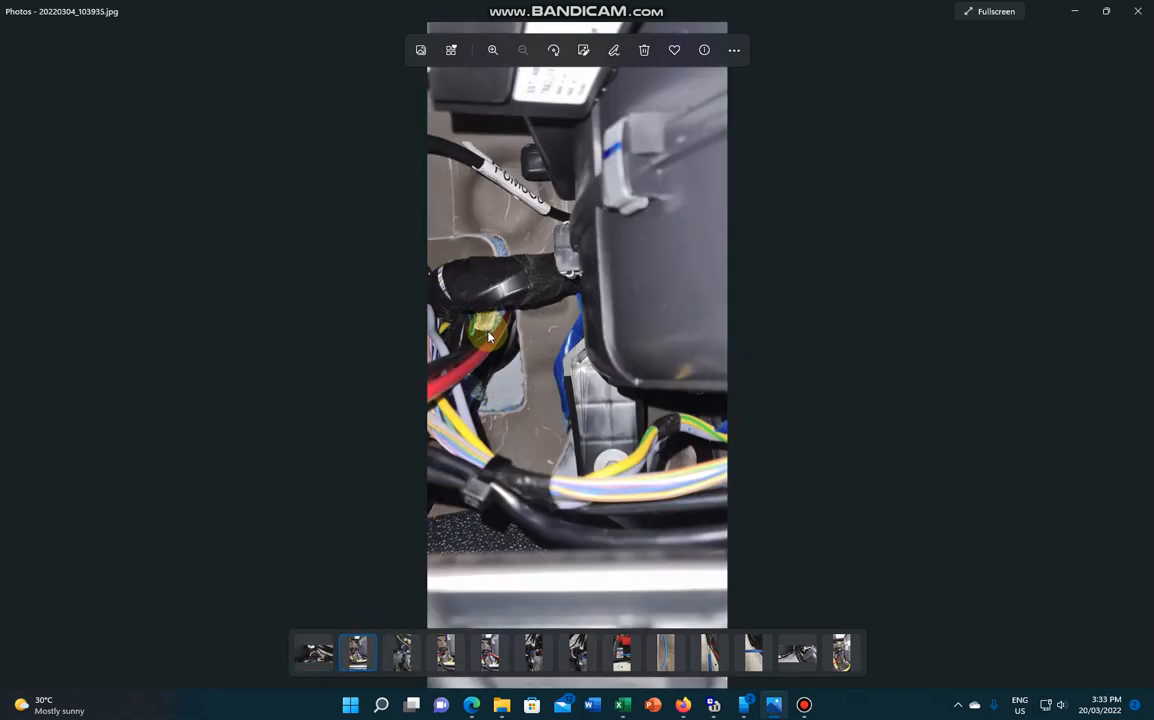
click(313, 653)
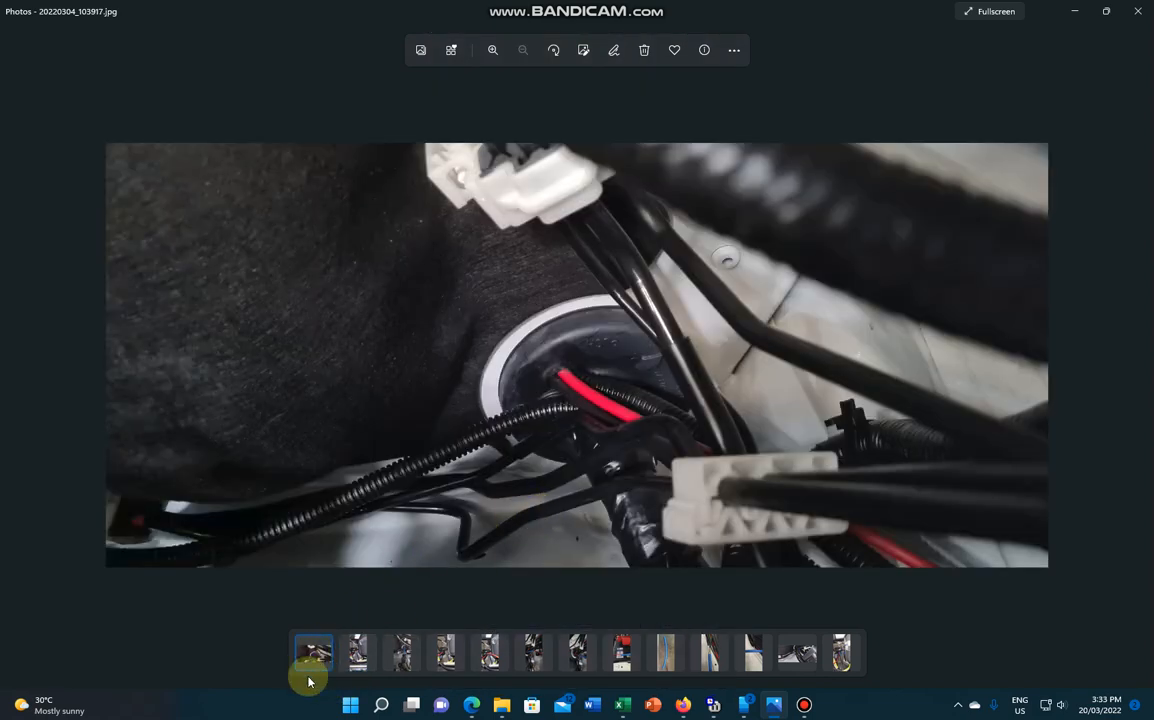
click(357, 652)
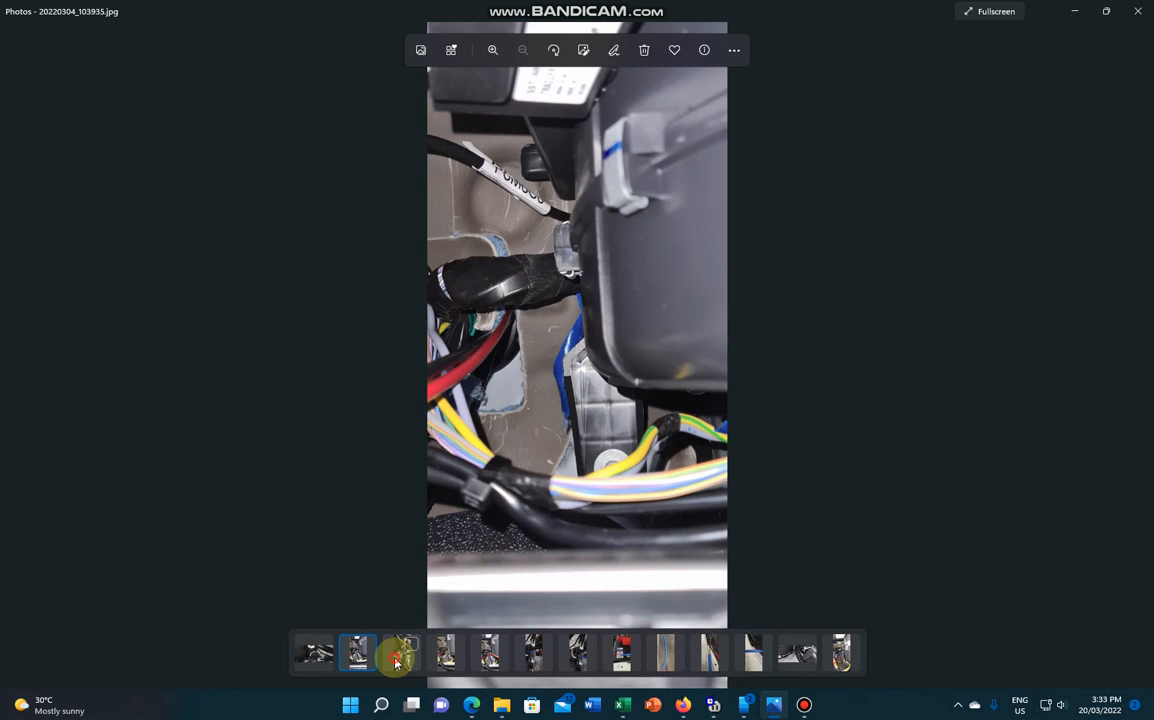
click(401, 652)
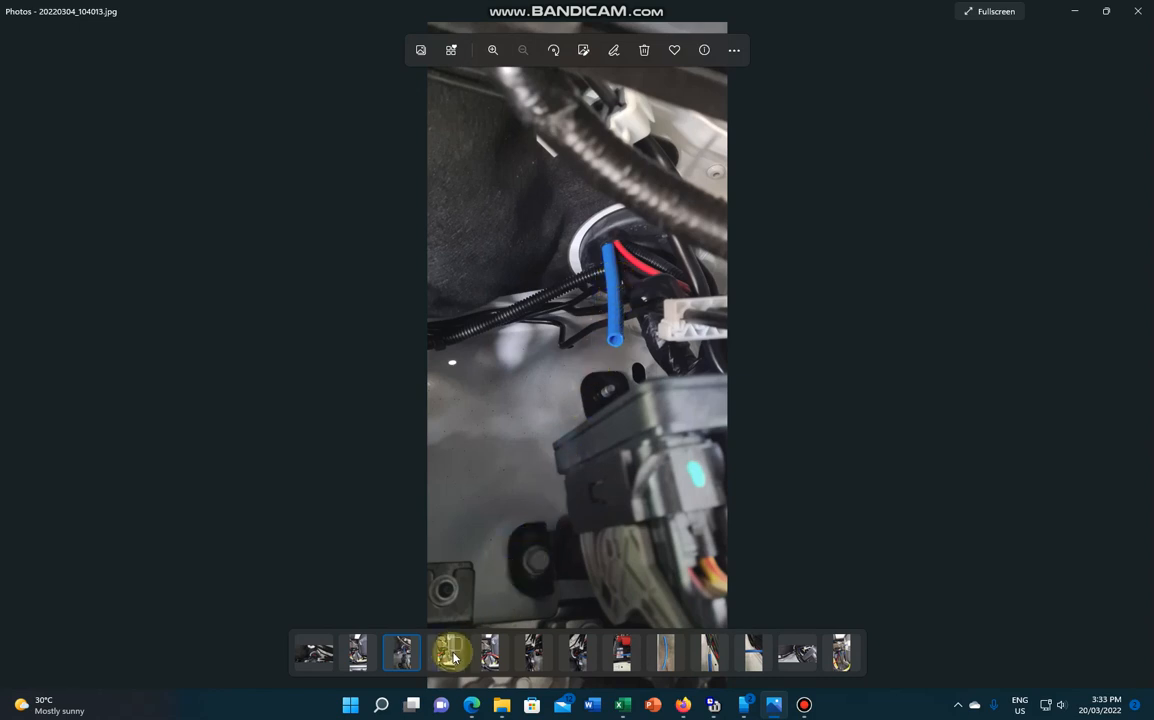
- View the tubing-over-red-wire photo, then open 20220304_104222.jpg with tubing across the battery
click(533, 652)
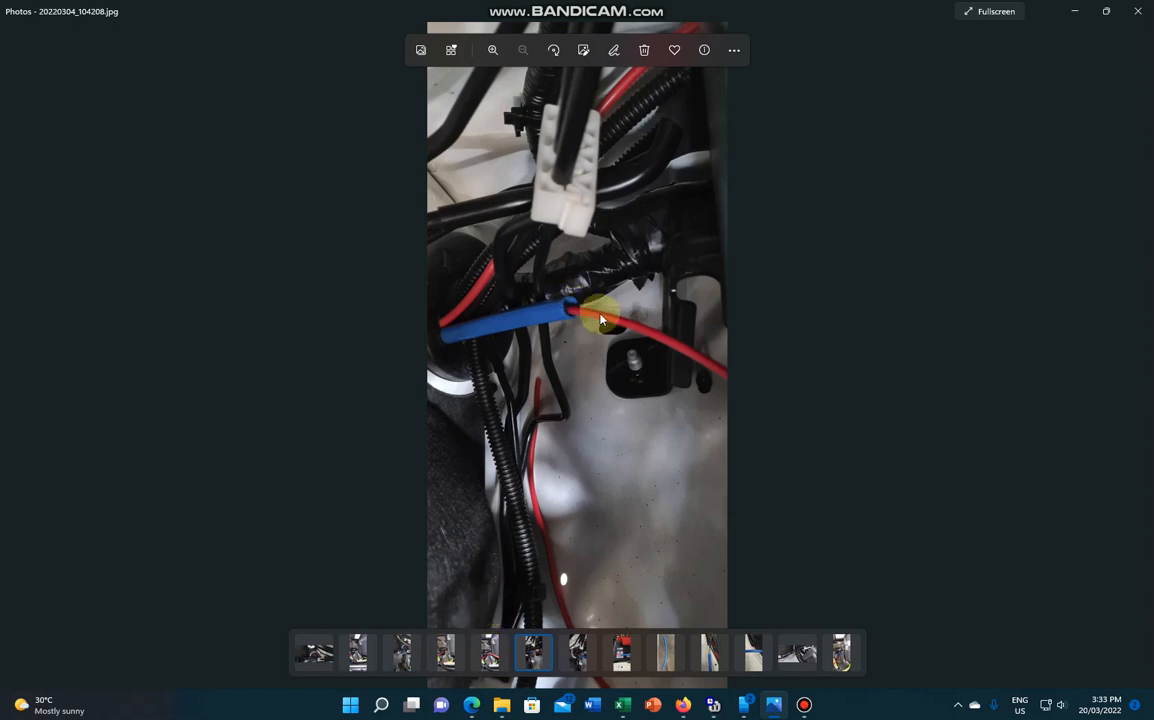
mouse_move(428, 345)
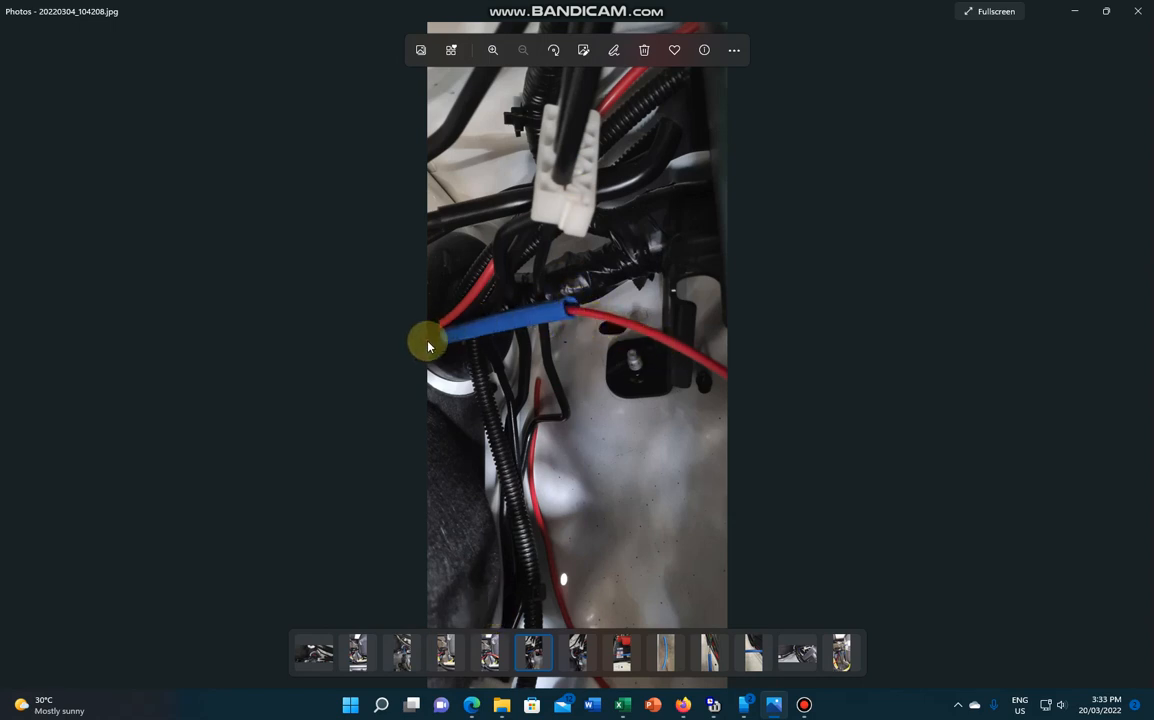
mouse_move(535, 535)
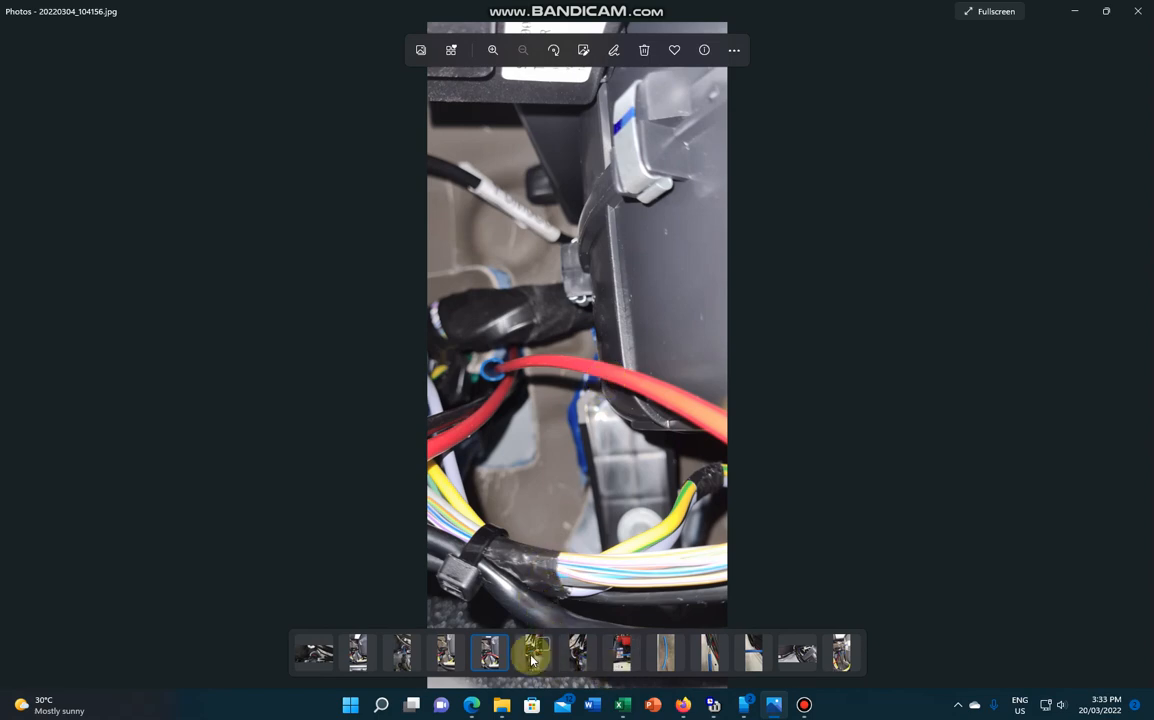
click(533, 653)
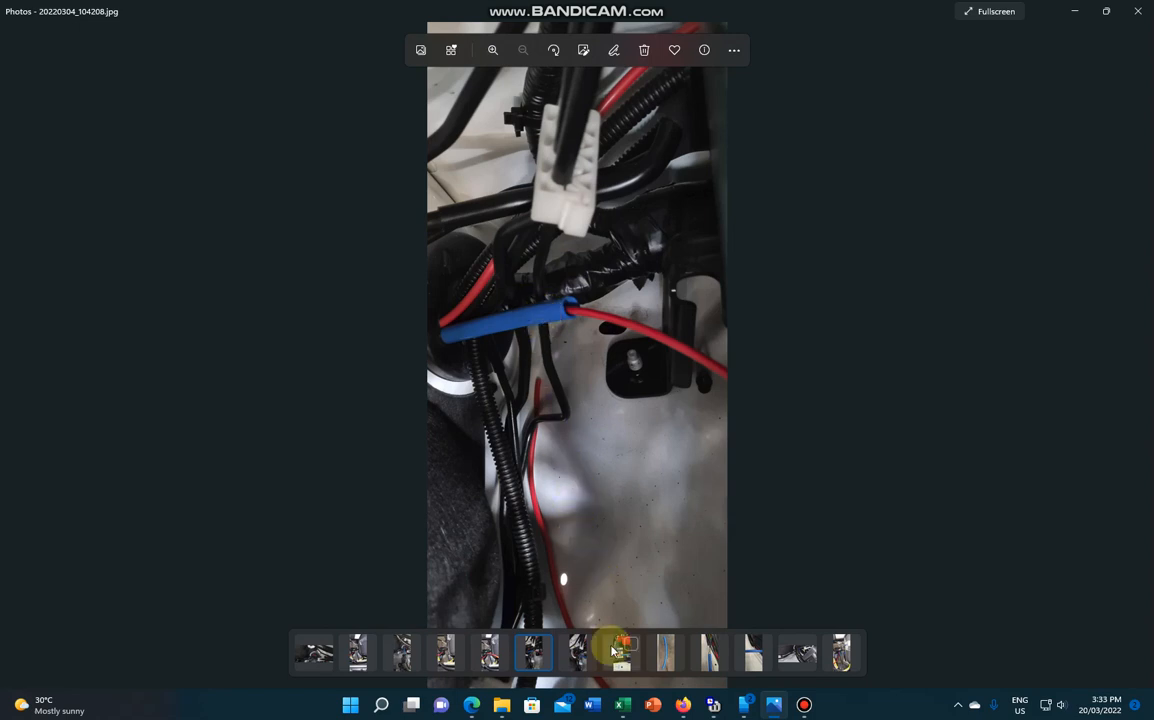
click(621, 652)
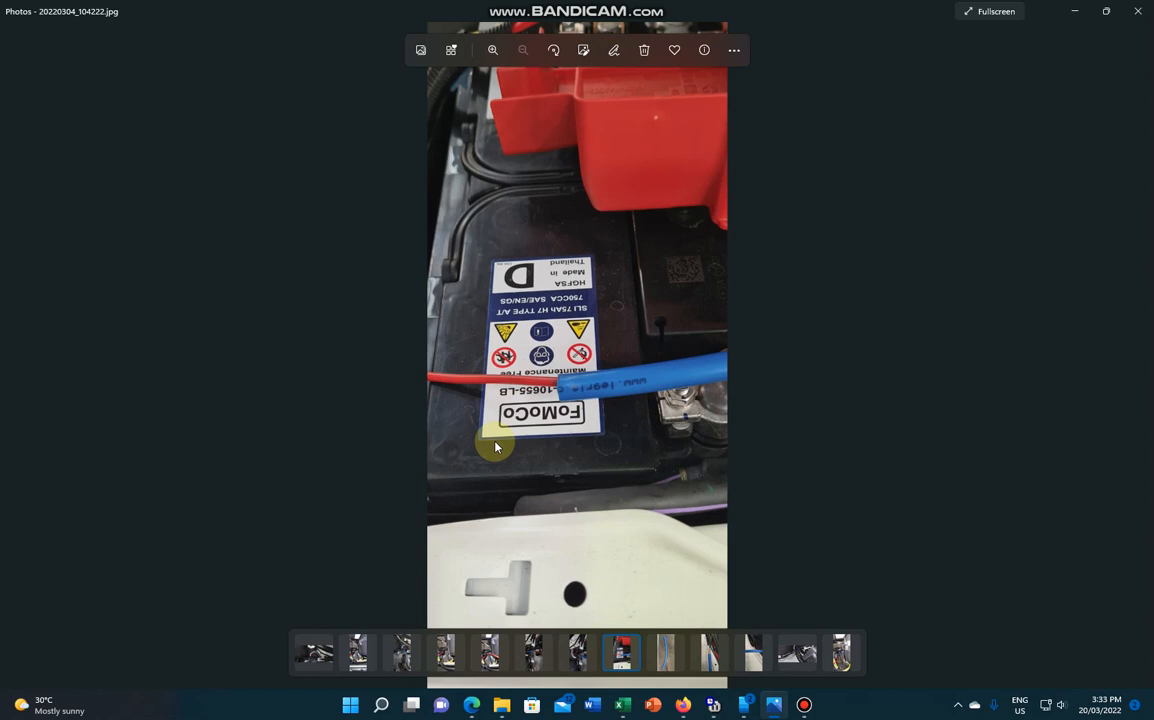
mouse_move(547, 398)
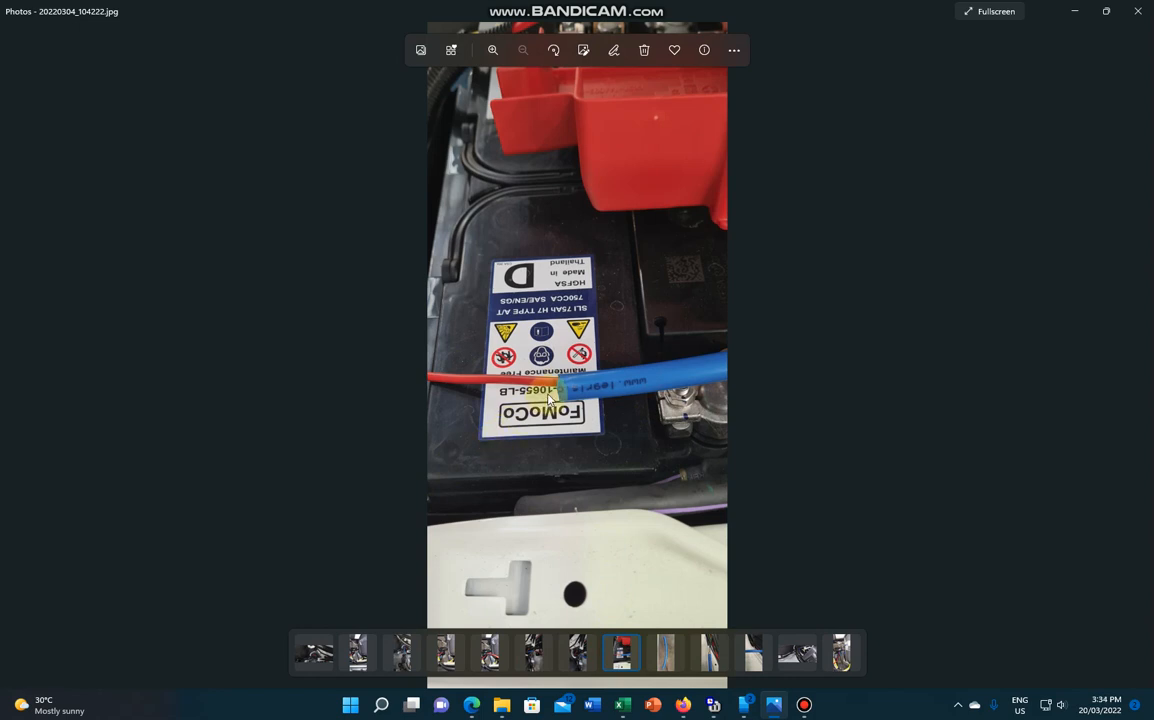
mouse_move(738, 410)
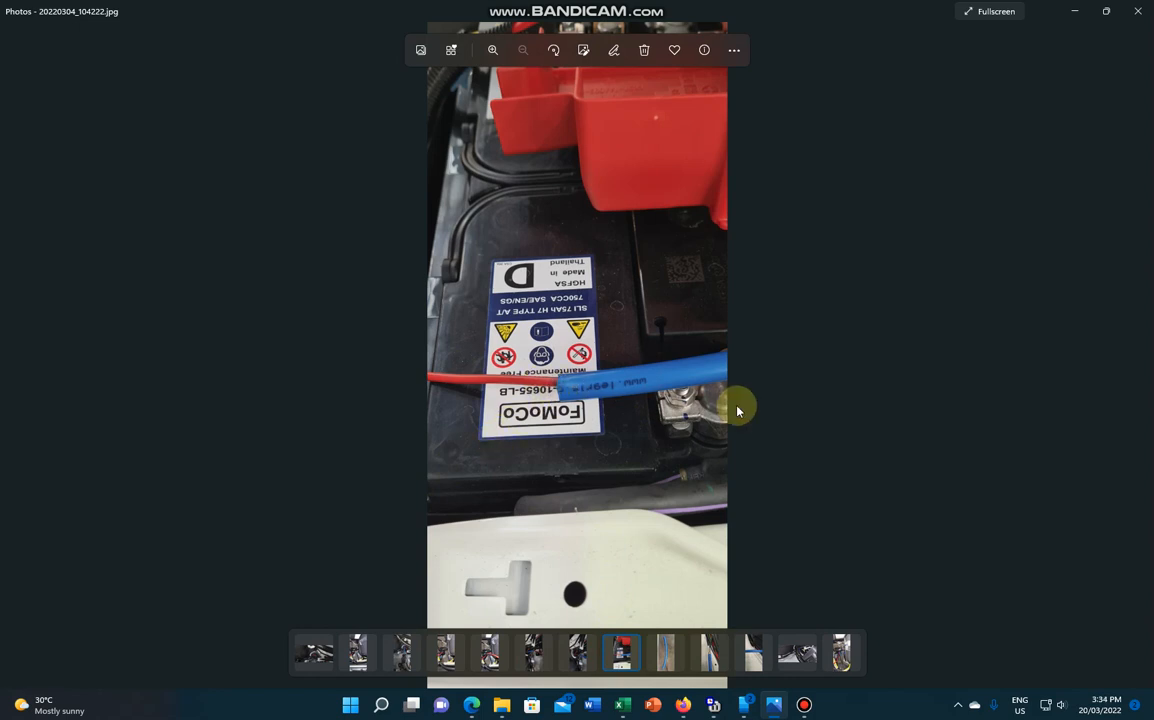
mouse_move(588, 408)
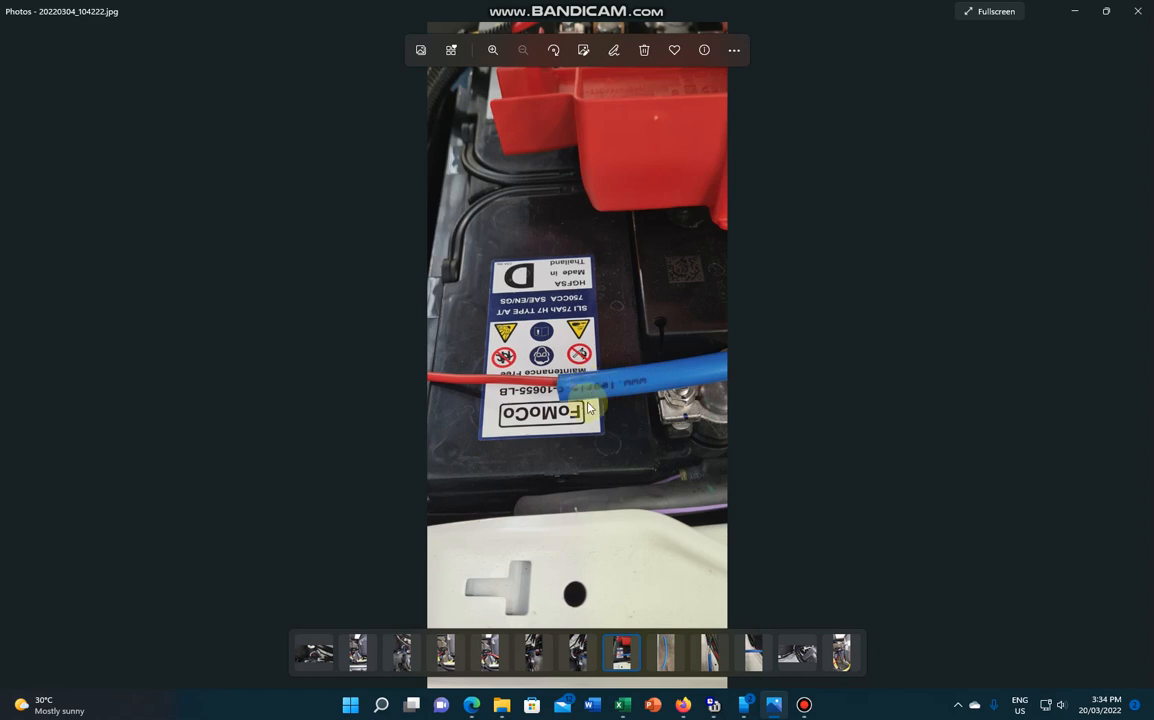
mouse_move(670, 563)
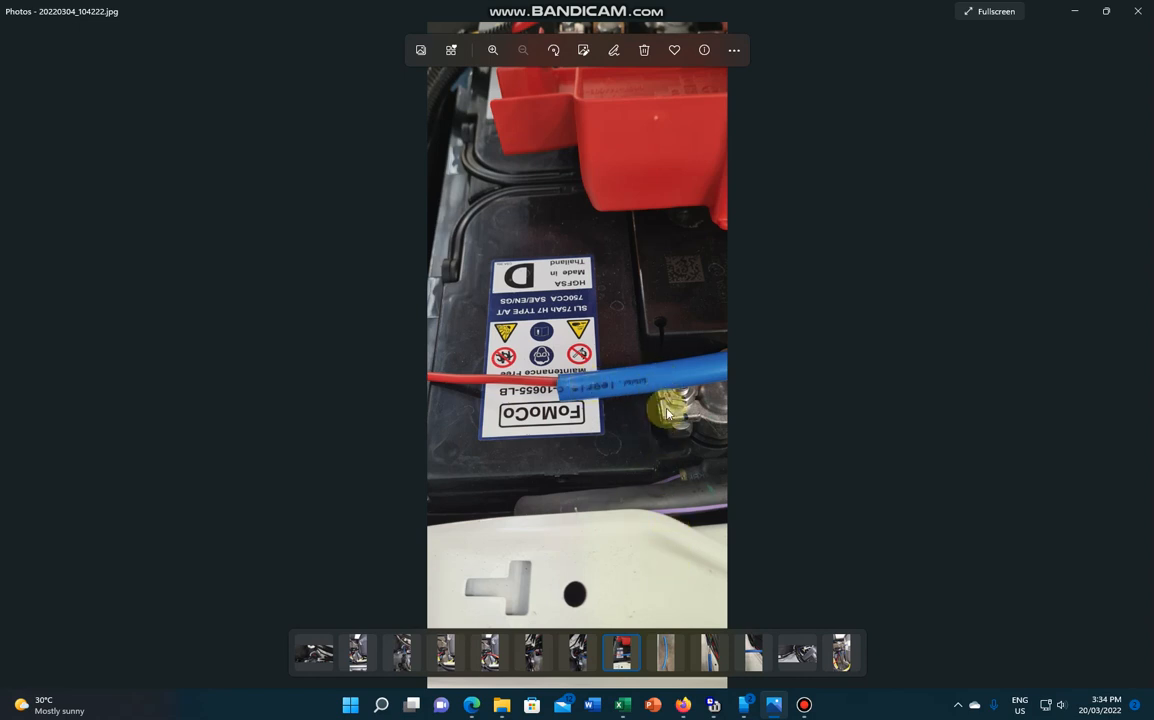
mouse_move(745, 660)
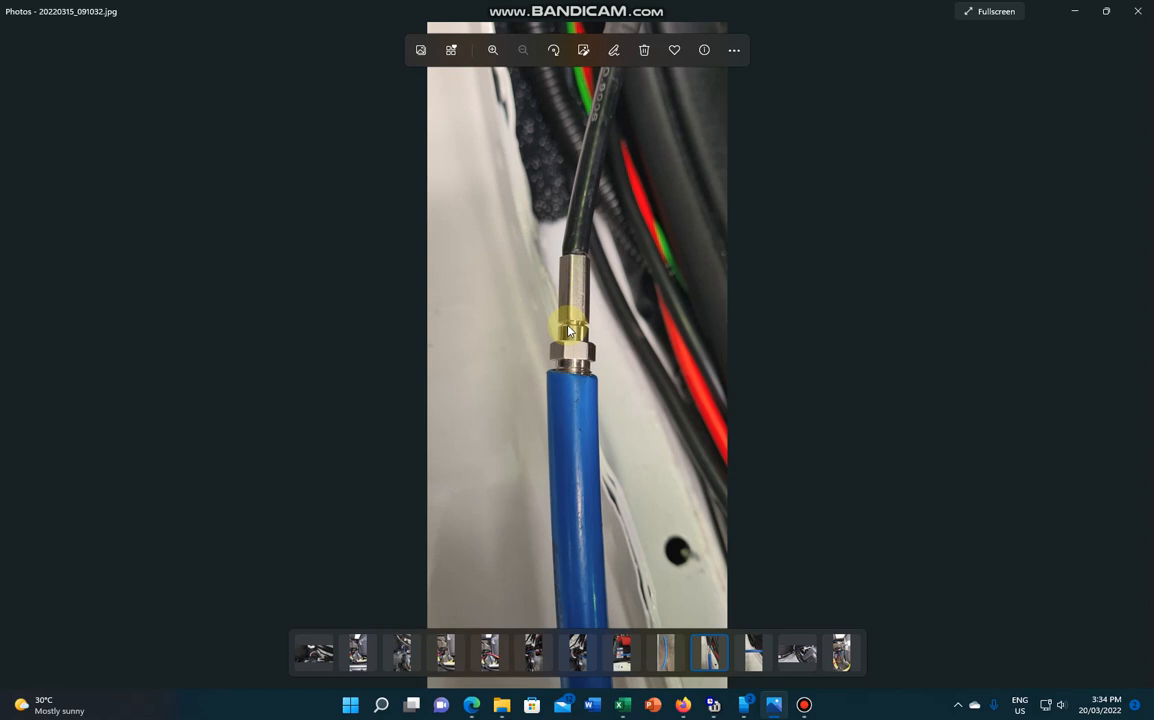
mouse_move(582, 390)
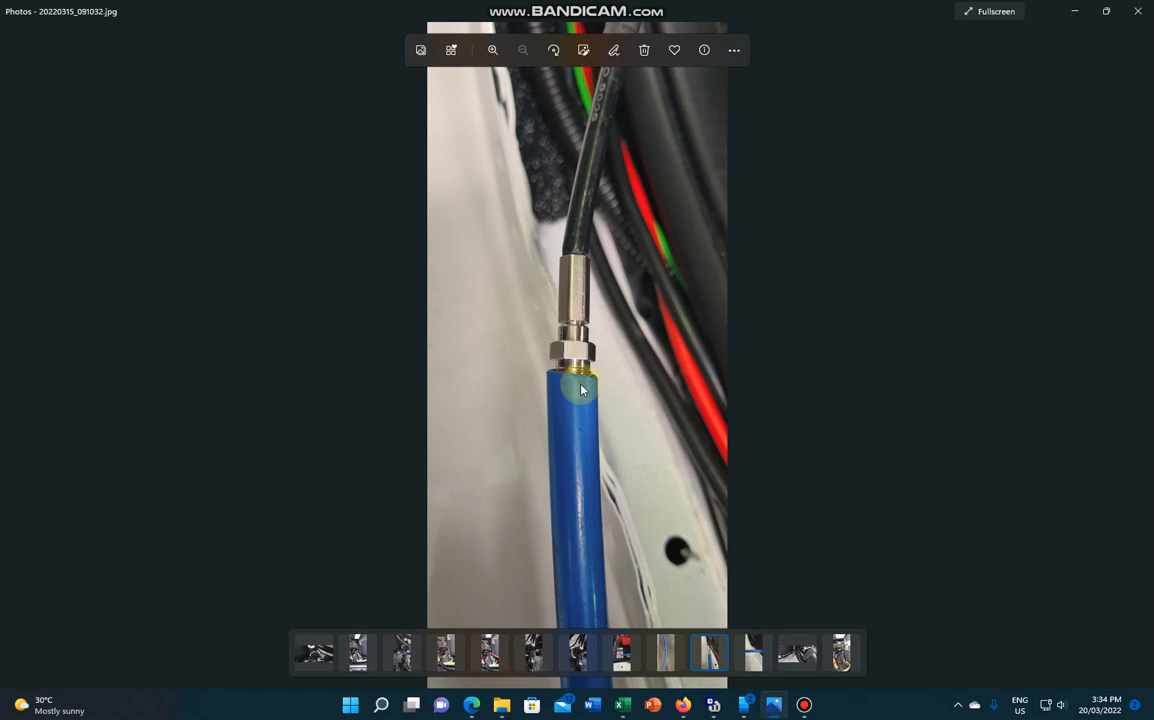
mouse_move(573, 405)
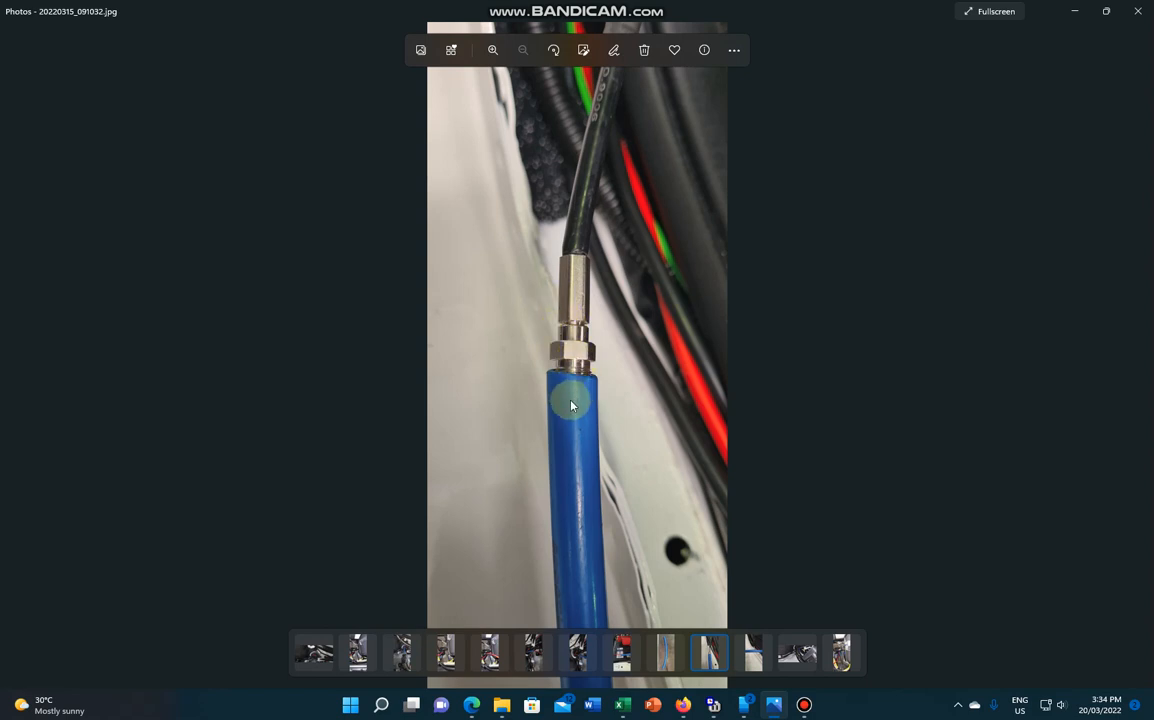
mouse_move(575, 393)
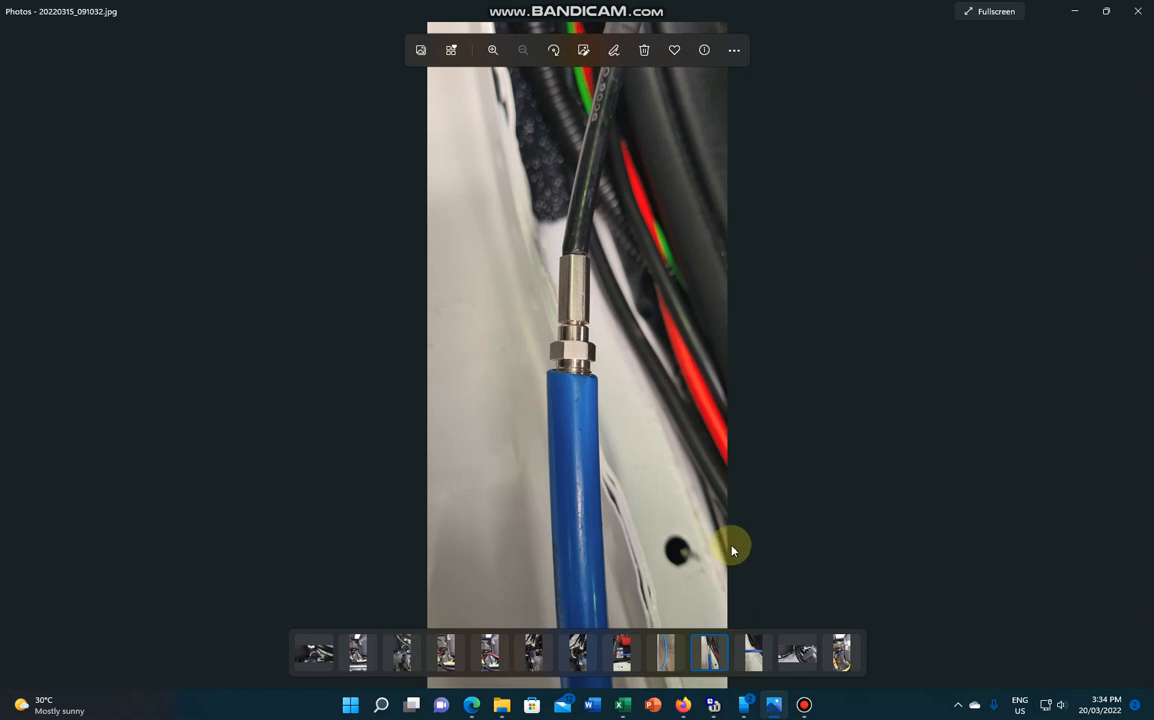
- Flip through tubing close-up and under-dash photos, ending on 20220304_103935.jpg
click(753, 654)
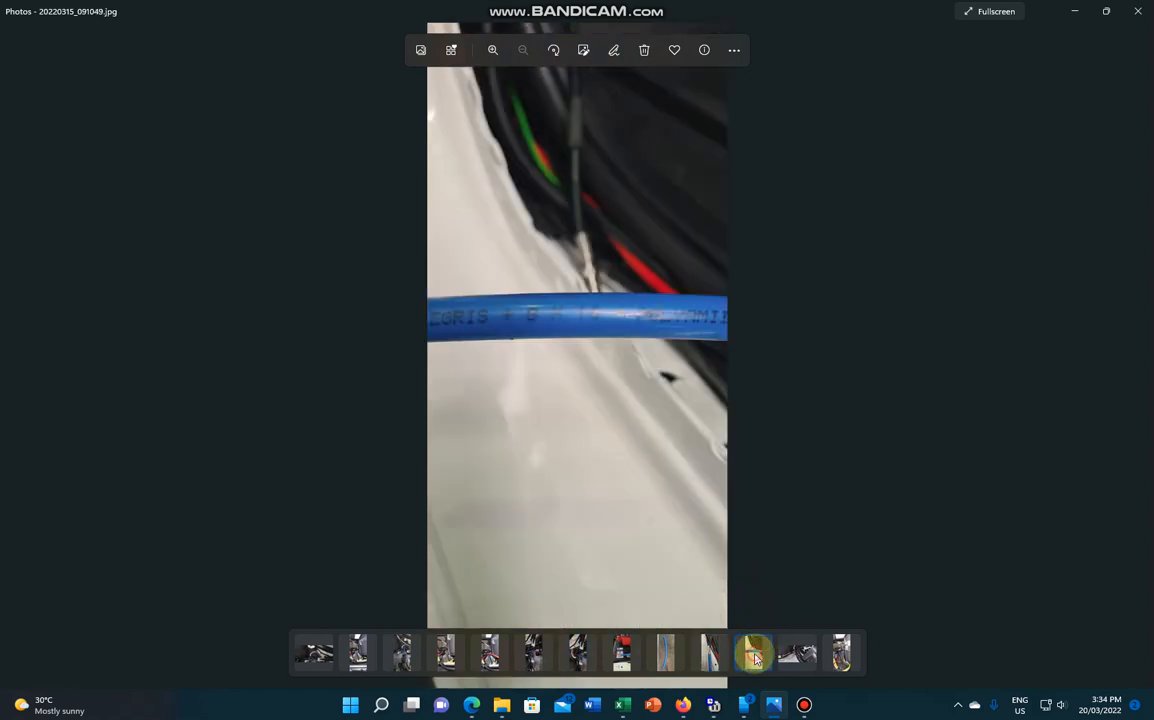
click(797, 652)
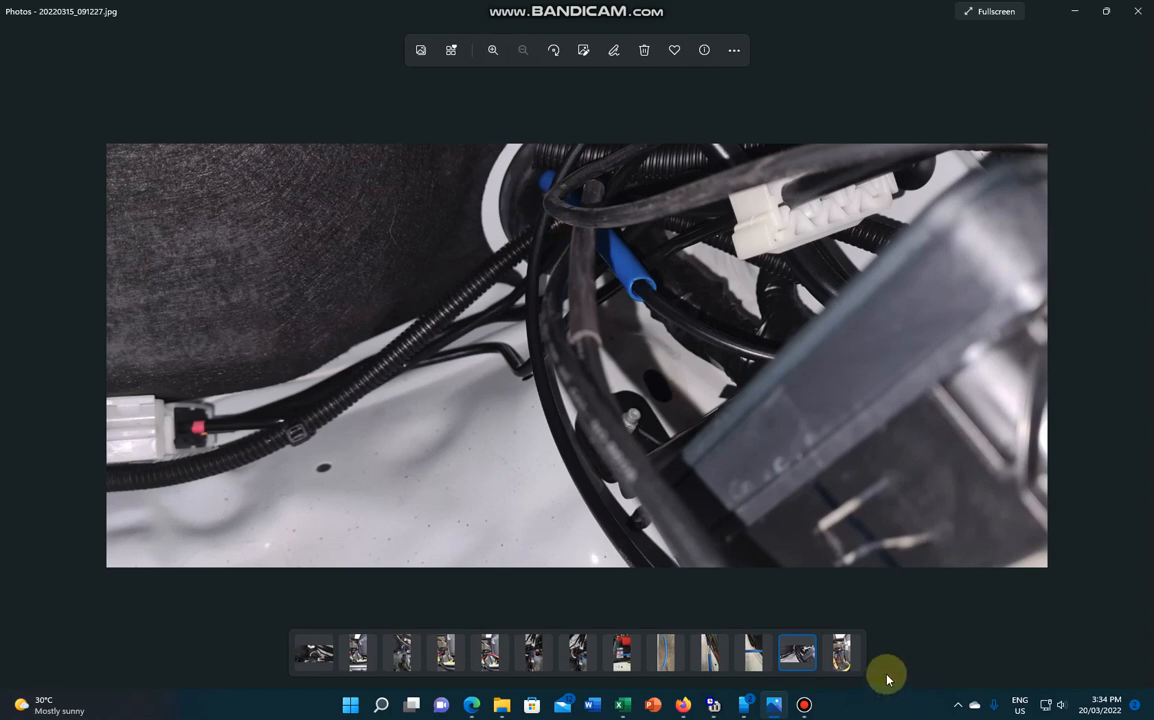
click(840, 653)
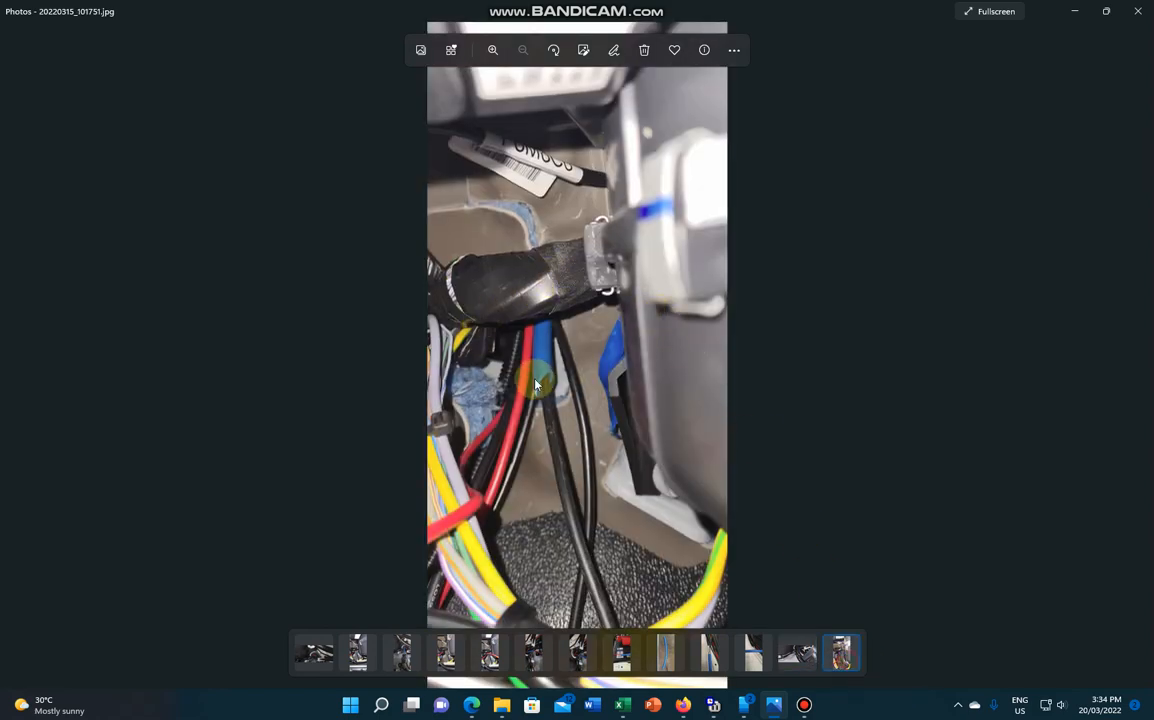
mouse_move(538, 410)
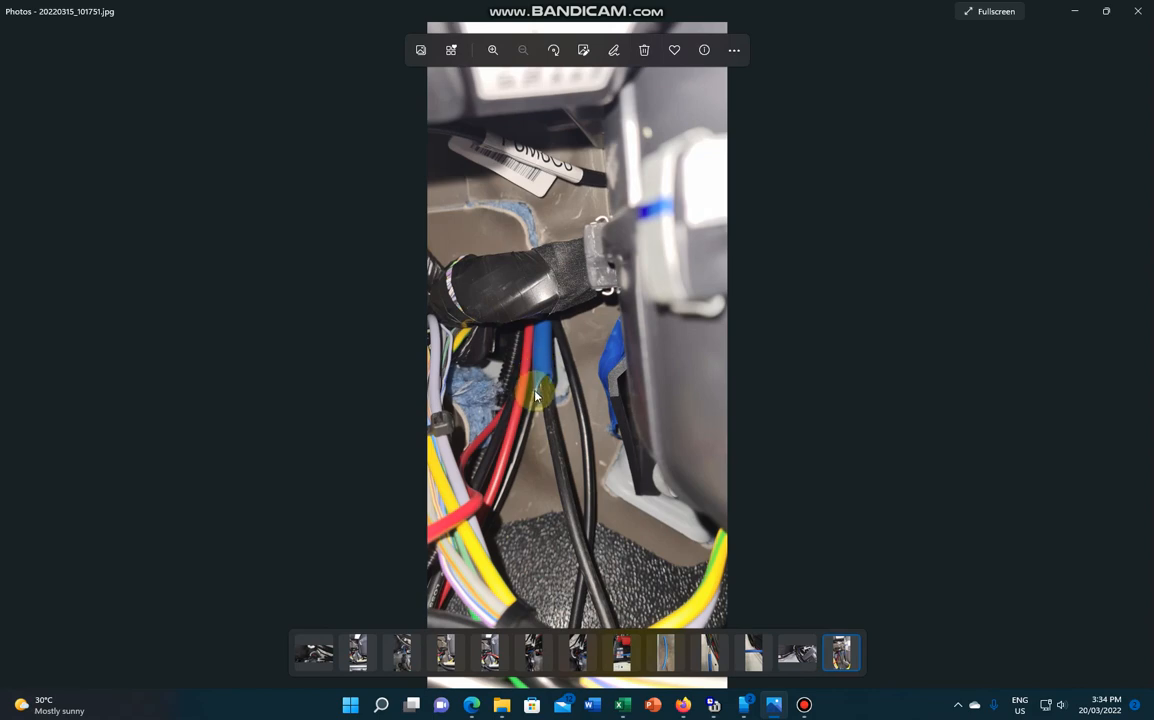
click(358, 652)
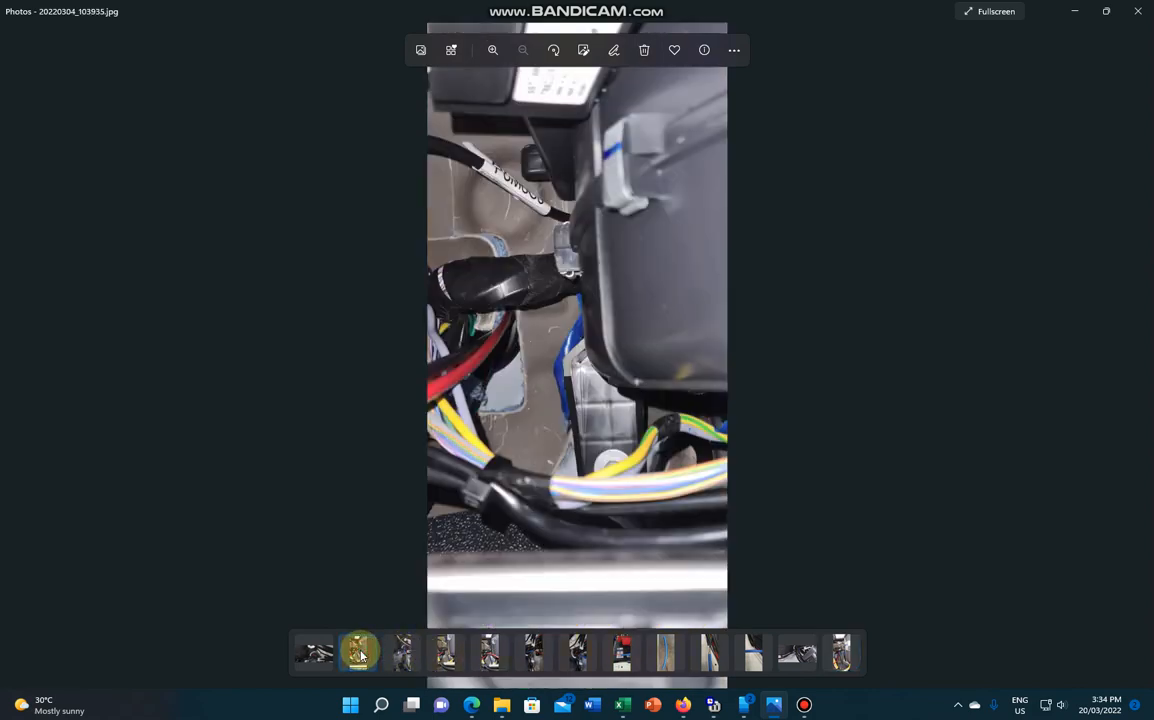
- Open 20220304_103917.jpg, the first filmstrip photo of the red cable through the grommet
click(314, 652)
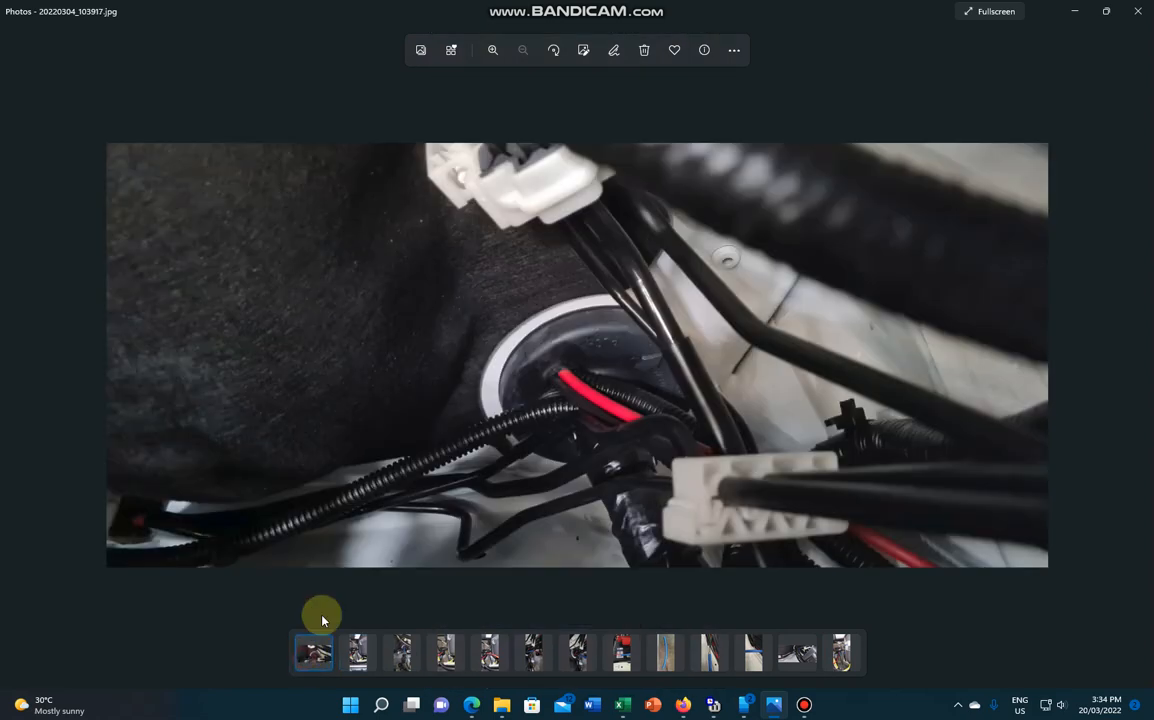
mouse_move(560, 380)
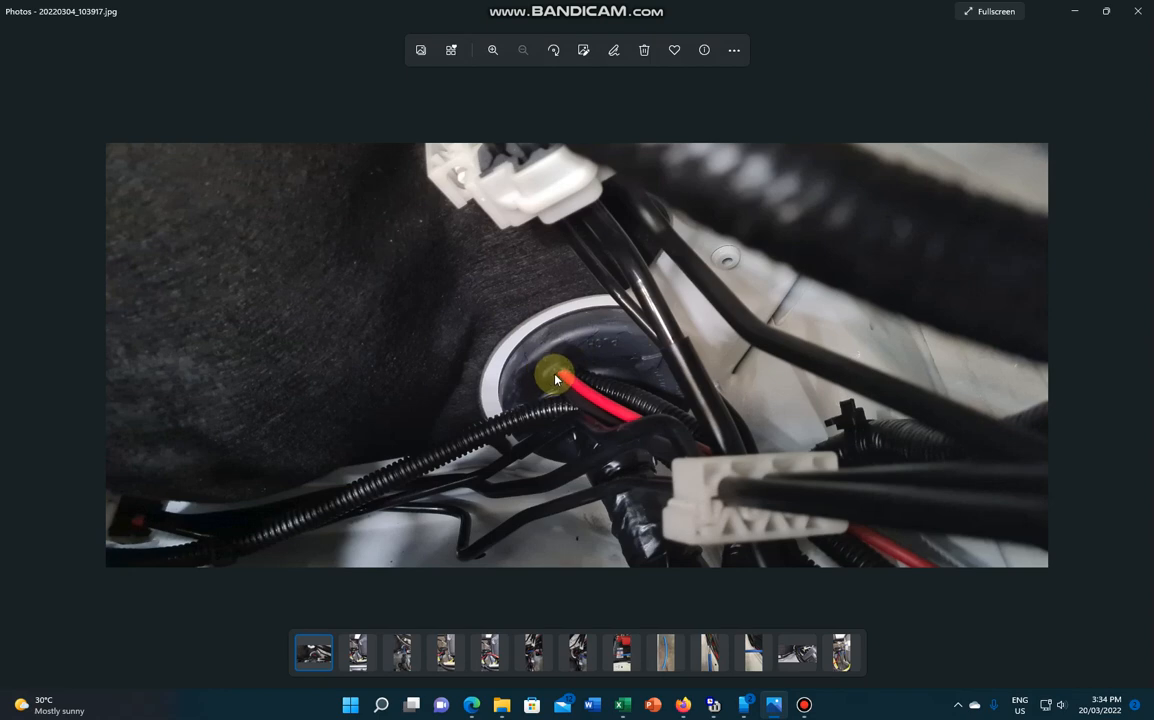
mouse_move(595, 424)
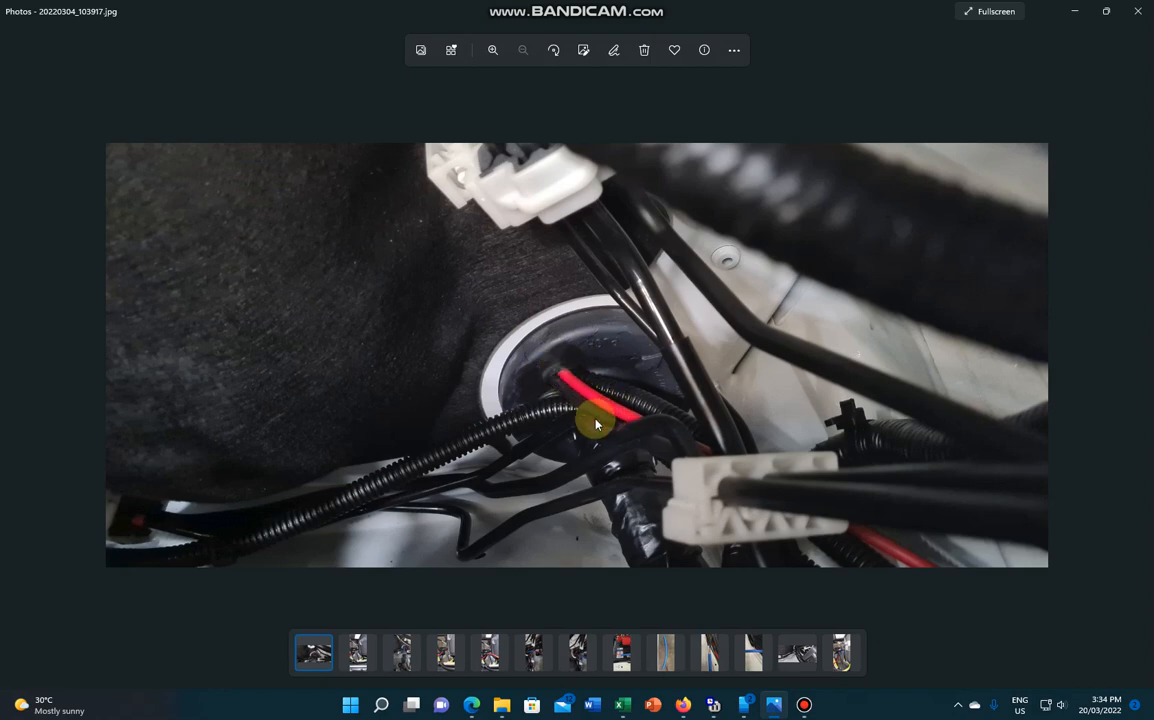
mouse_move(635, 545)
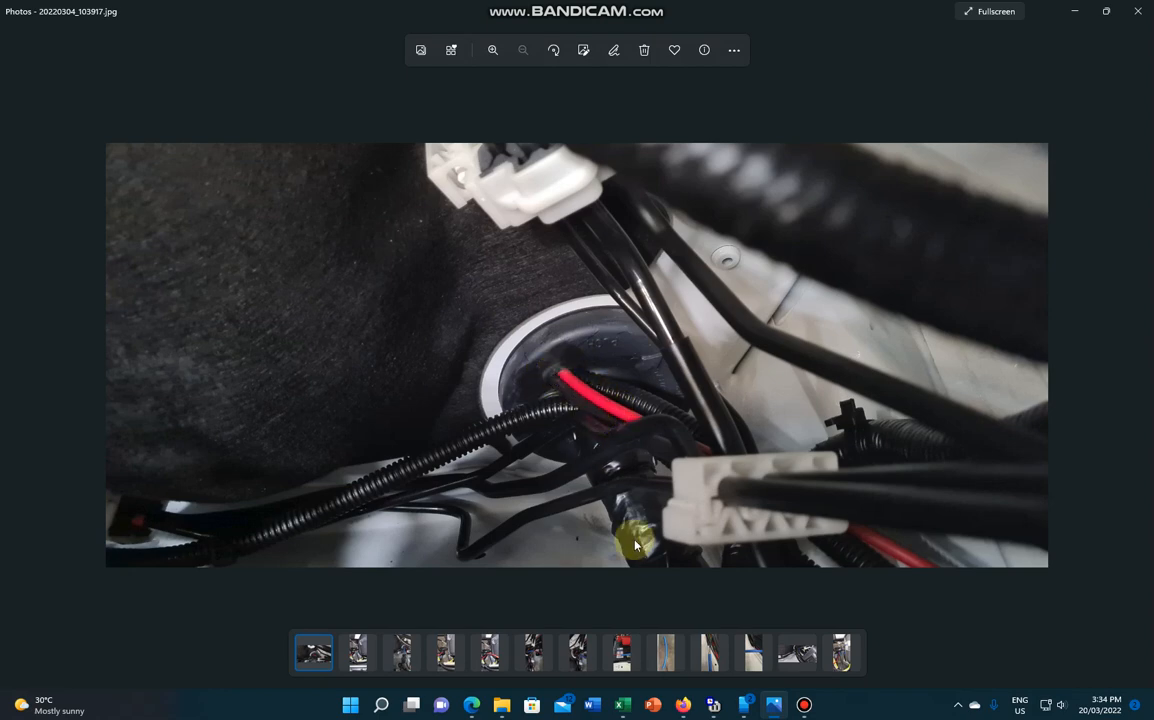
mouse_move(670, 448)
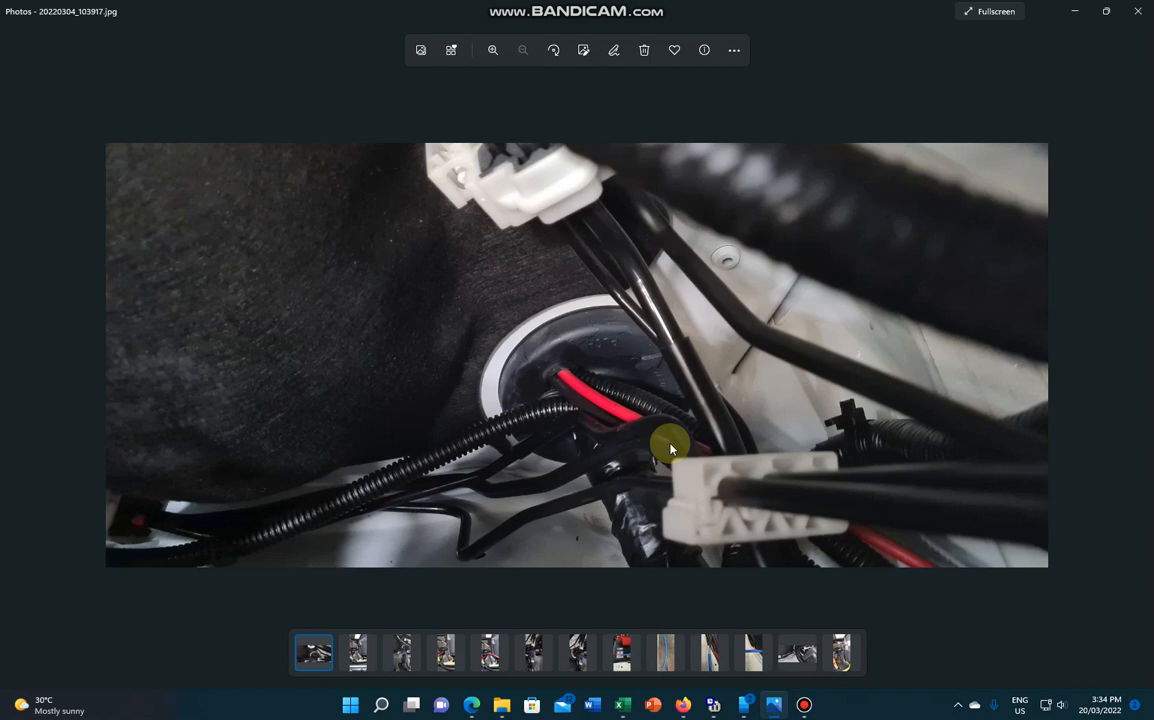
mouse_move(645, 408)
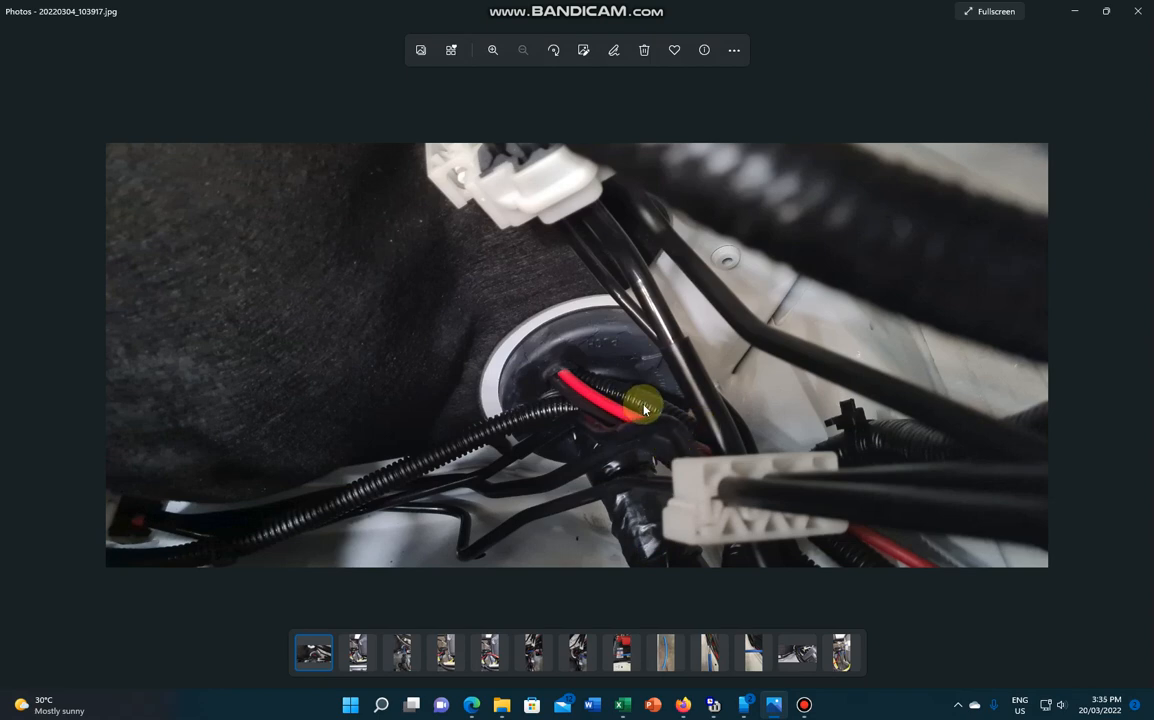
mouse_move(577, 378)
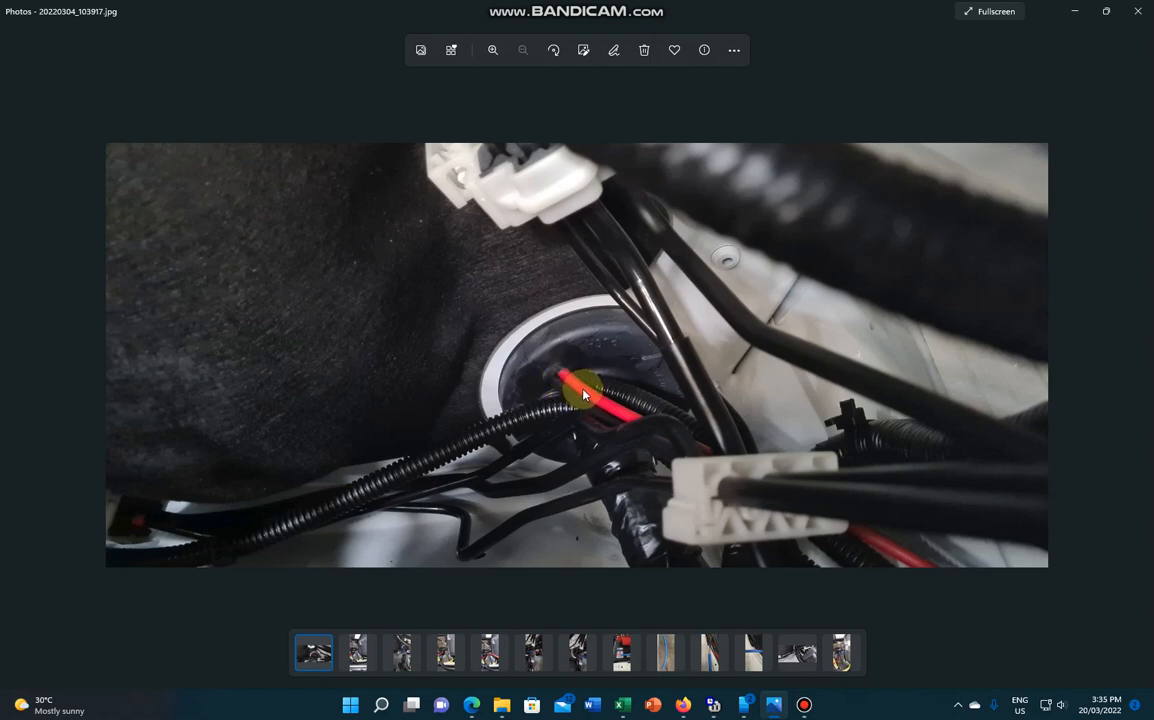
mouse_move(575, 387)
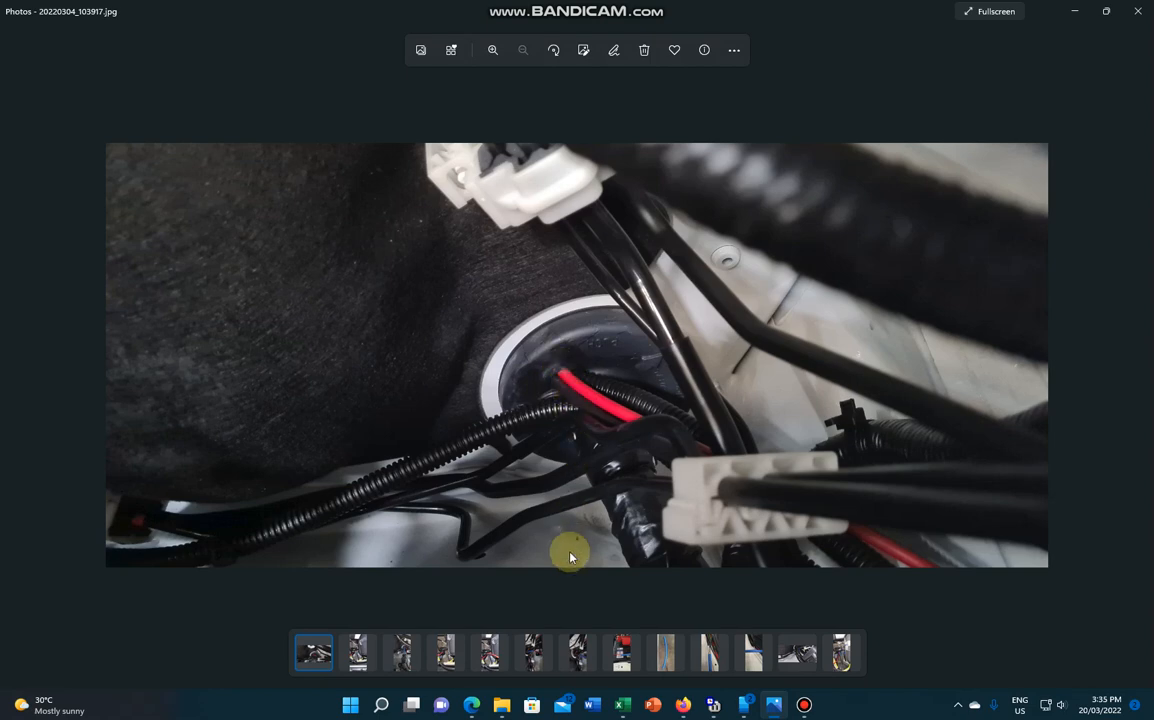
mouse_move(620, 428)
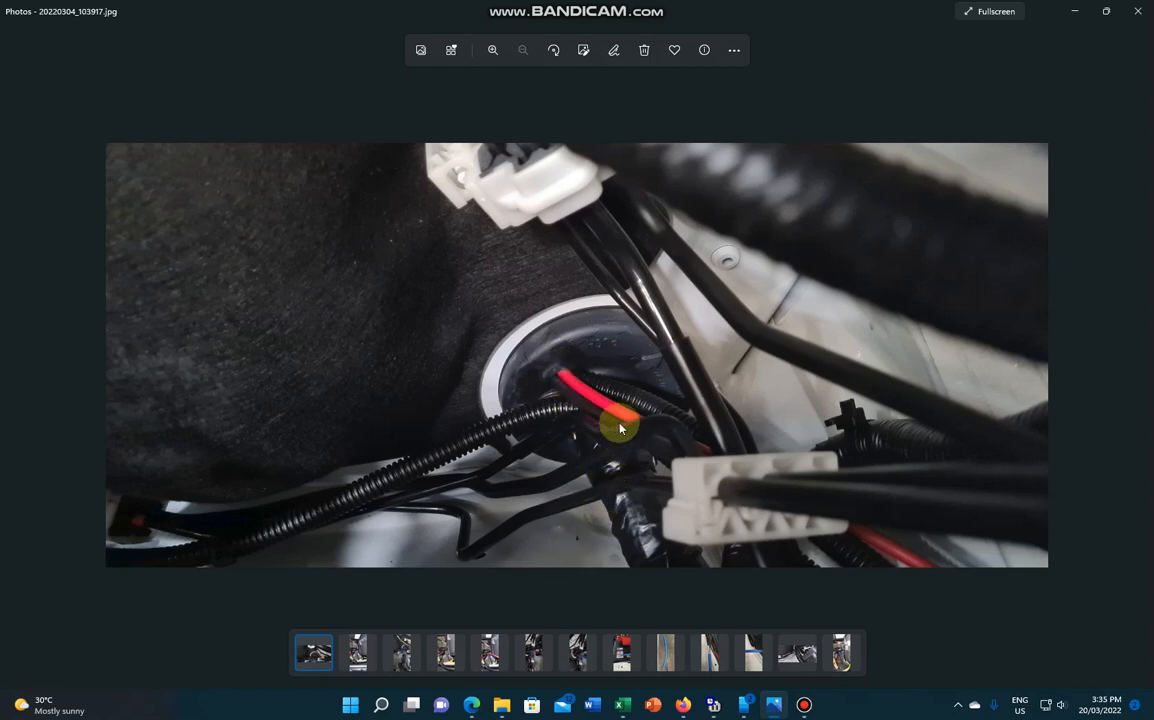
mouse_move(570, 405)
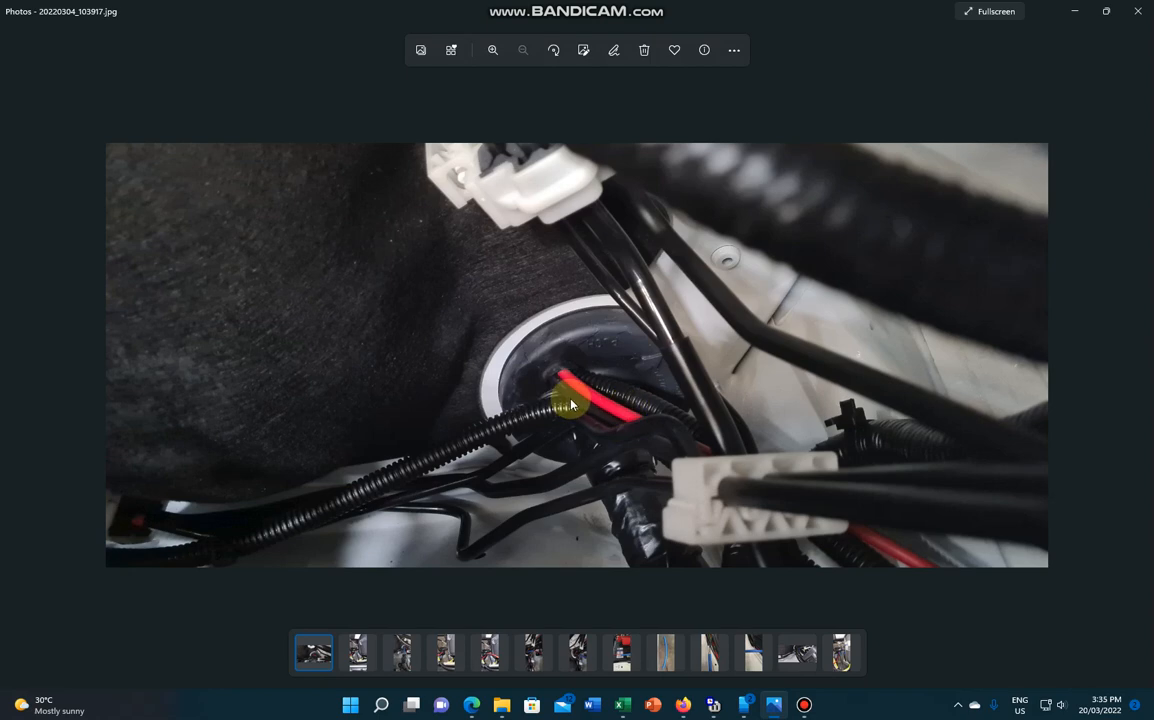
mouse_move(578, 482)
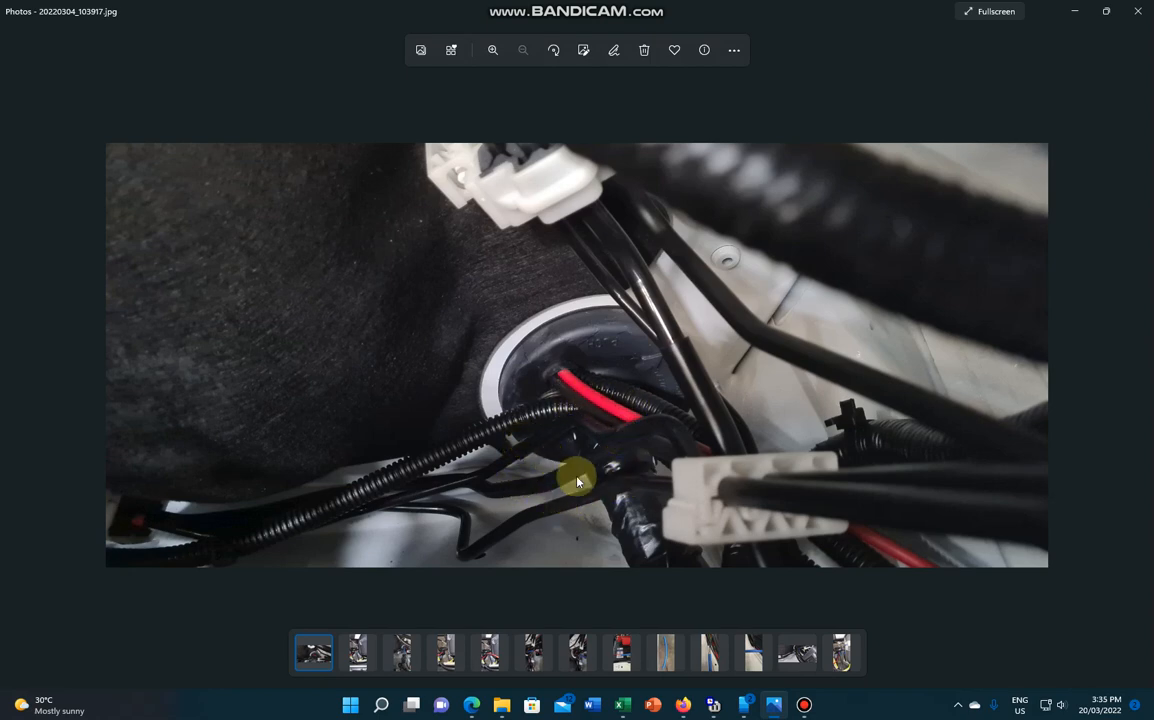
mouse_move(720, 528)
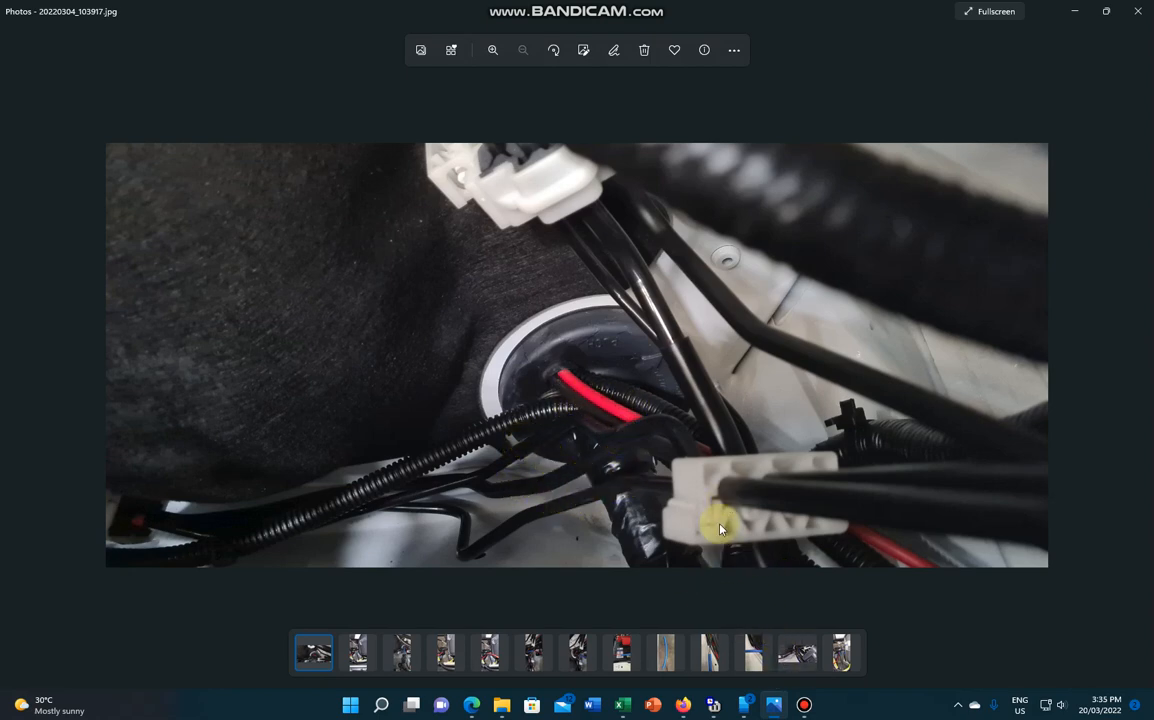
mouse_move(803, 705)
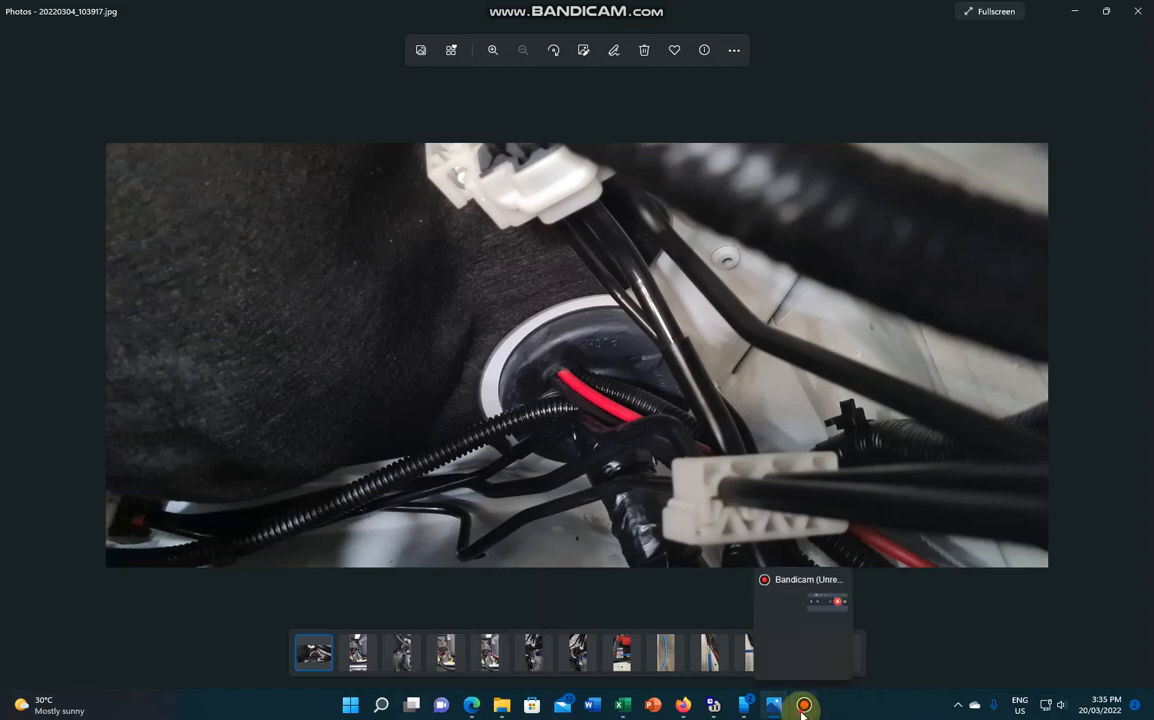